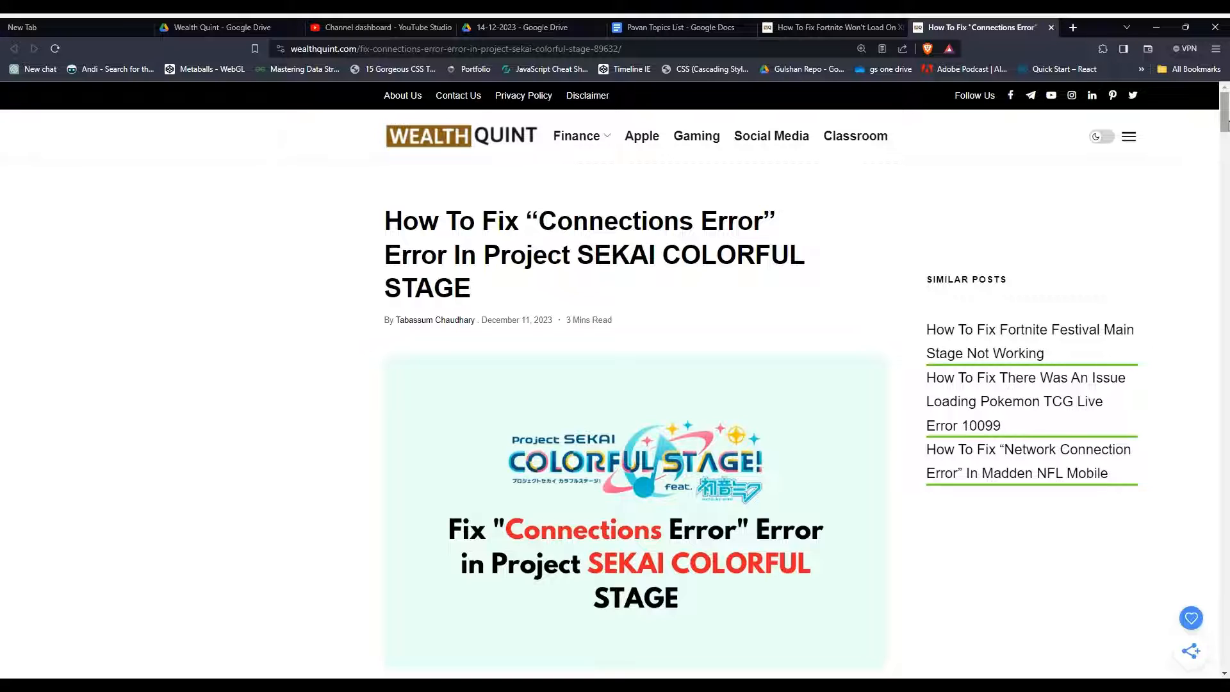
Scroll past the intro and Connections Error screenshot to heading 1, Check Project SEKAI Server Status.
scroll(down, 3)
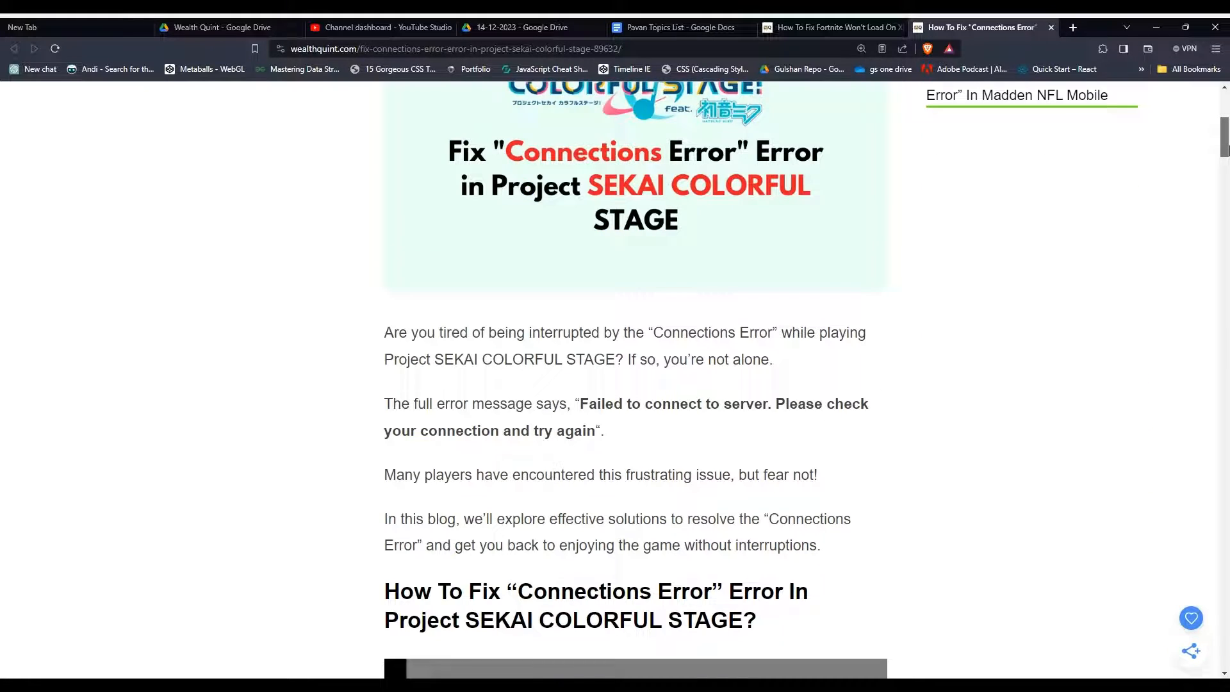
scroll(down, 3)
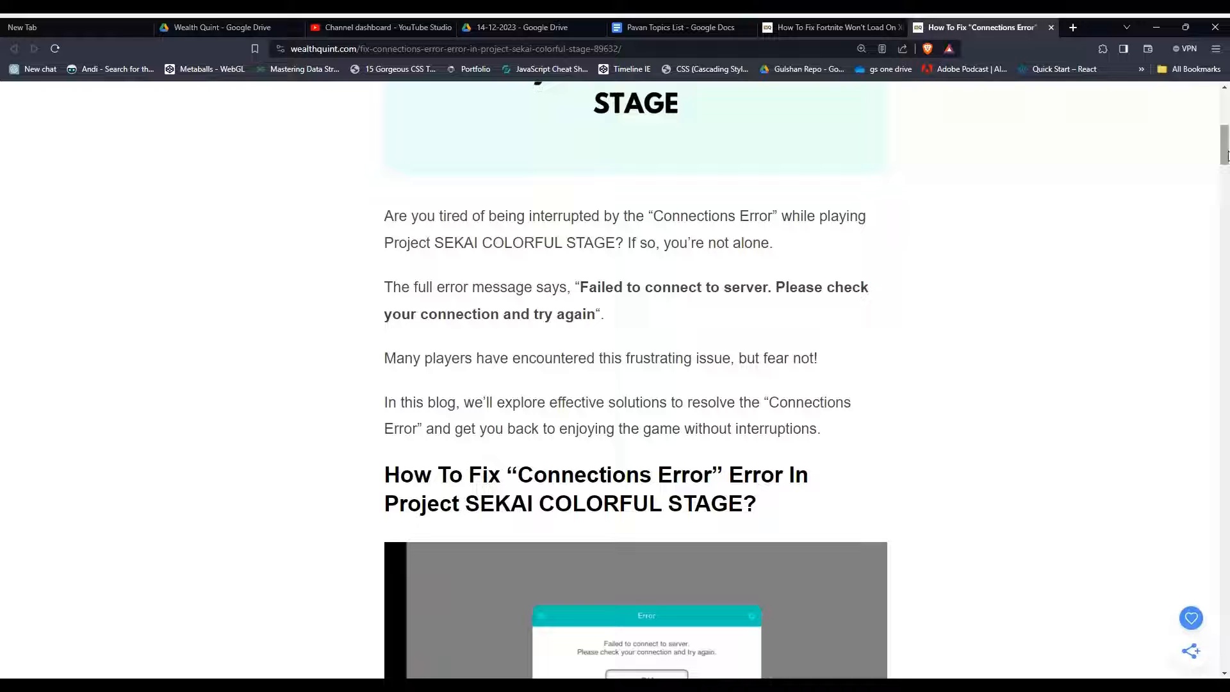
scroll(down, 3)
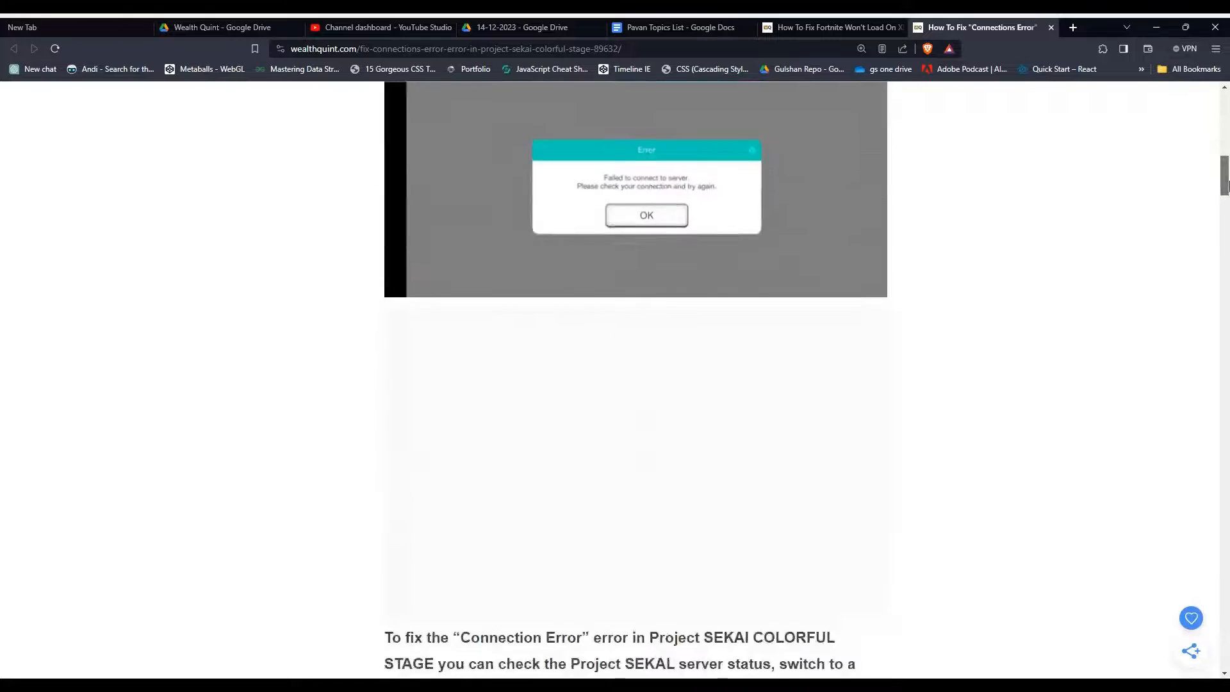
scroll(down, 3)
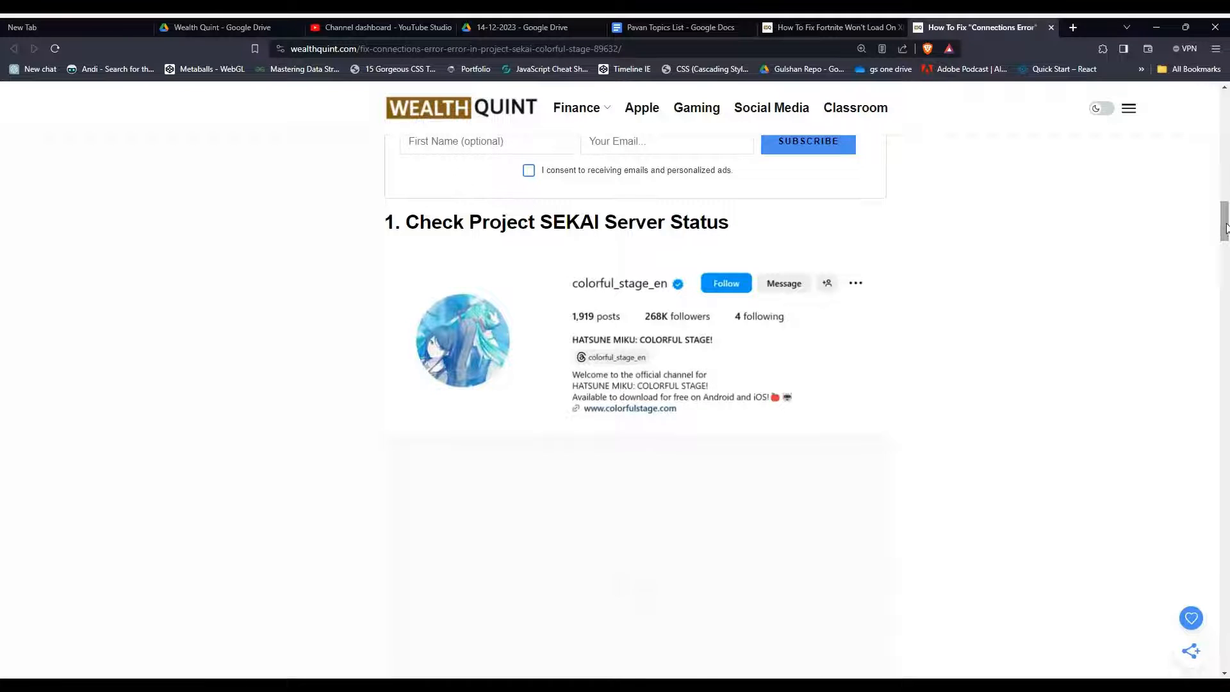
Read the server status section until heading 2, Switch To A Stable Internet Connection, appears.
scroll(down, 3)
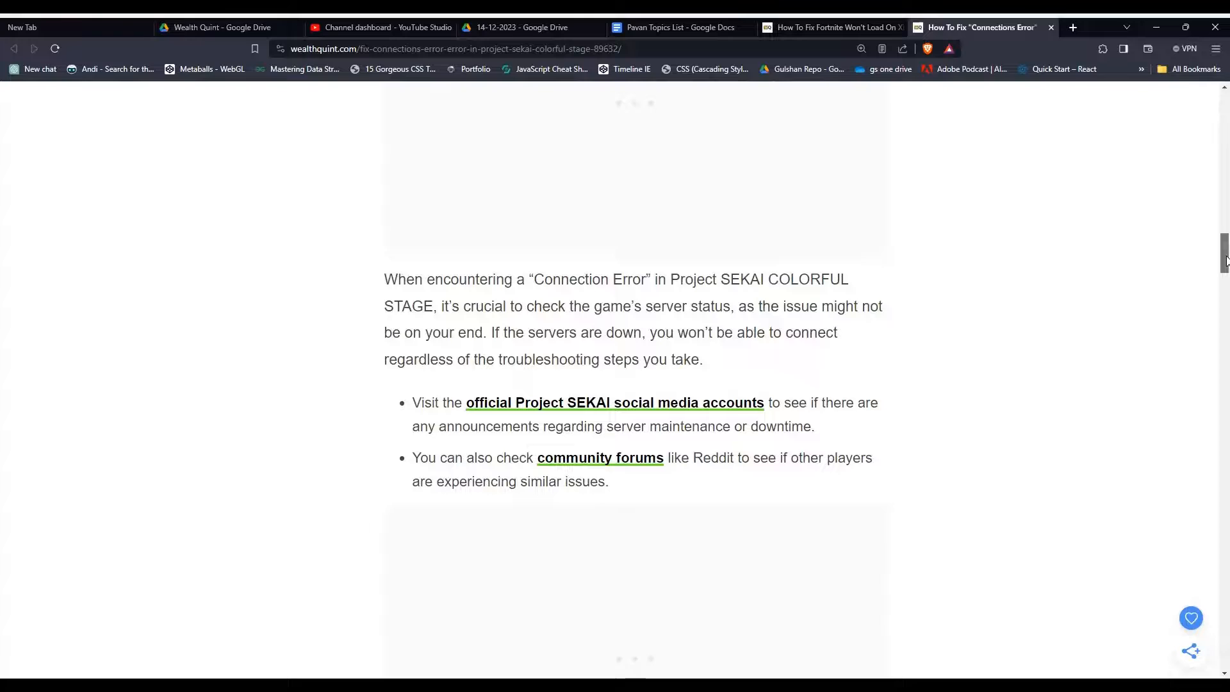
scroll(down, 3)
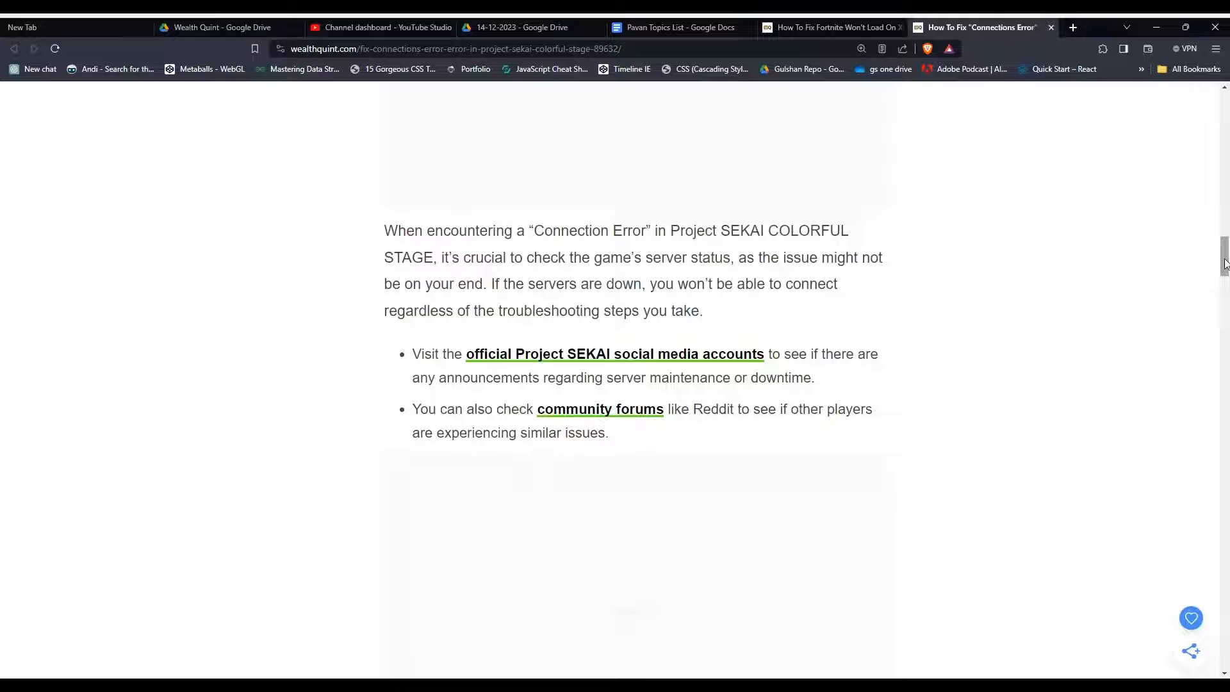
scroll(down, 3)
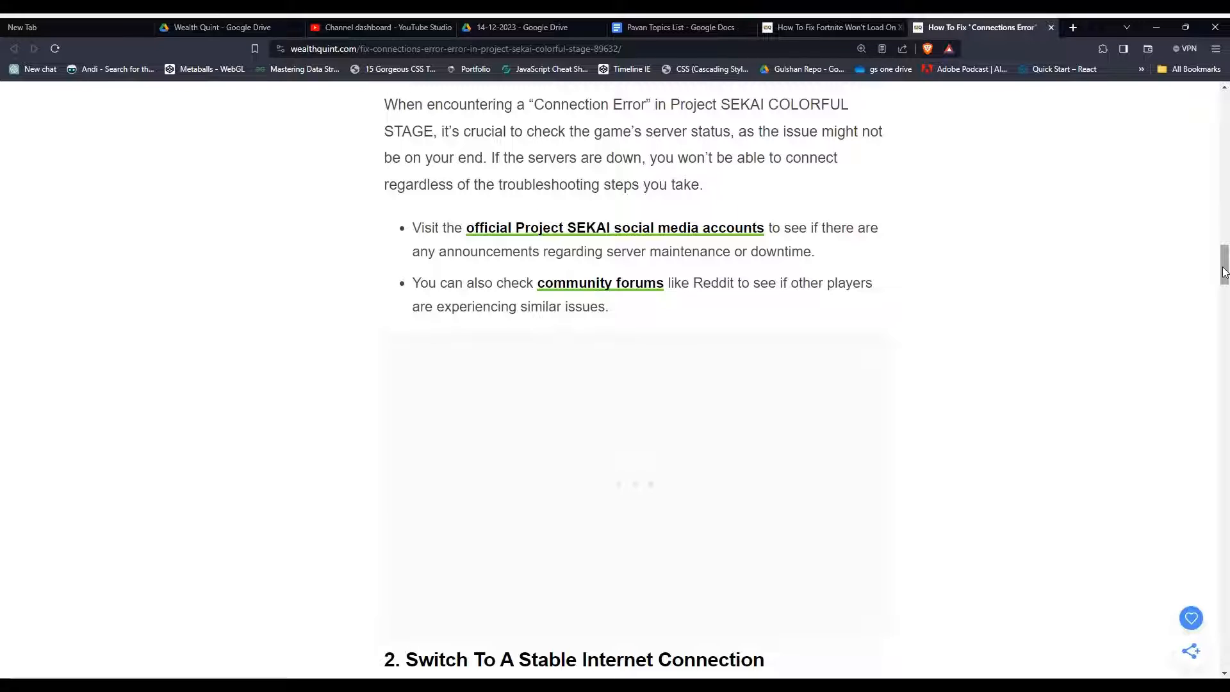
Read the stable connection and router restart steps down to heading 3, Clear Project SEKAI App Cache.
scroll(down, 3)
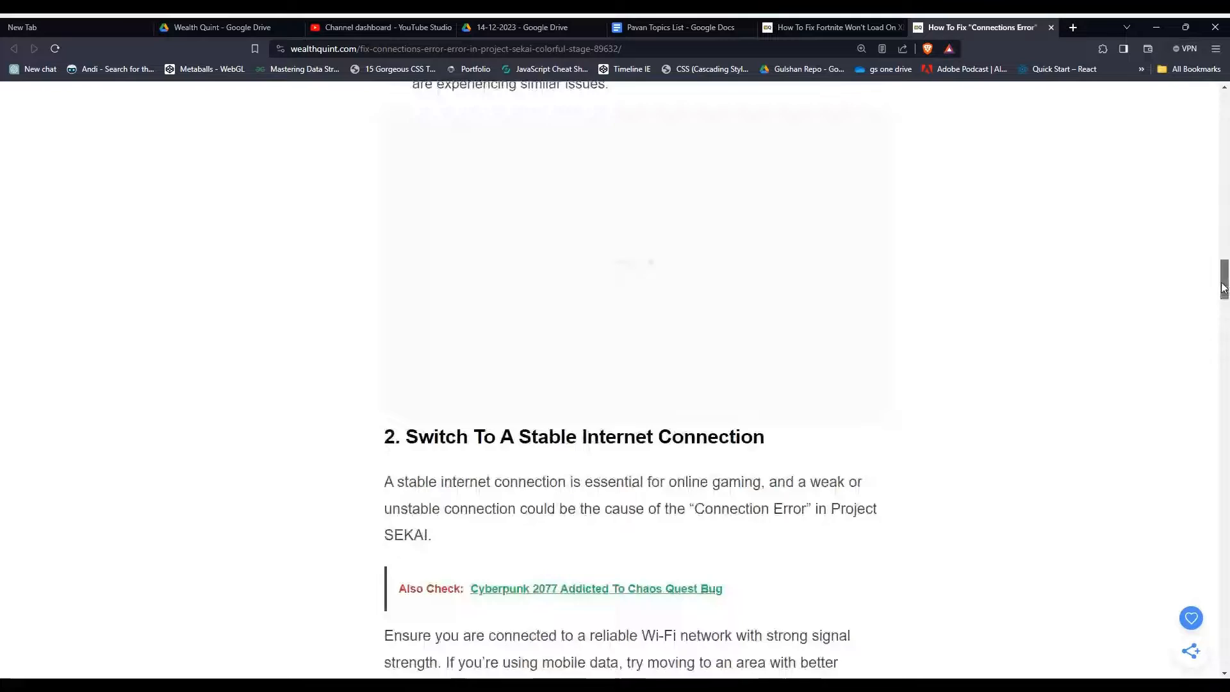
scroll(down, 3)
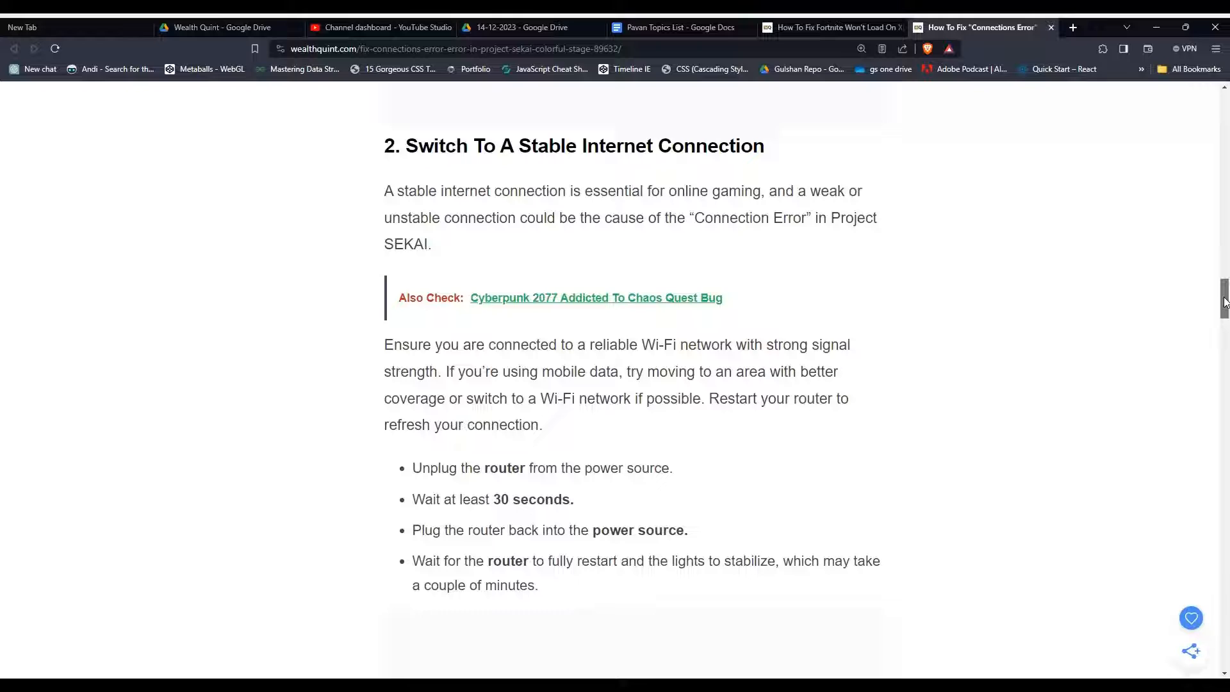
scroll(down, 3)
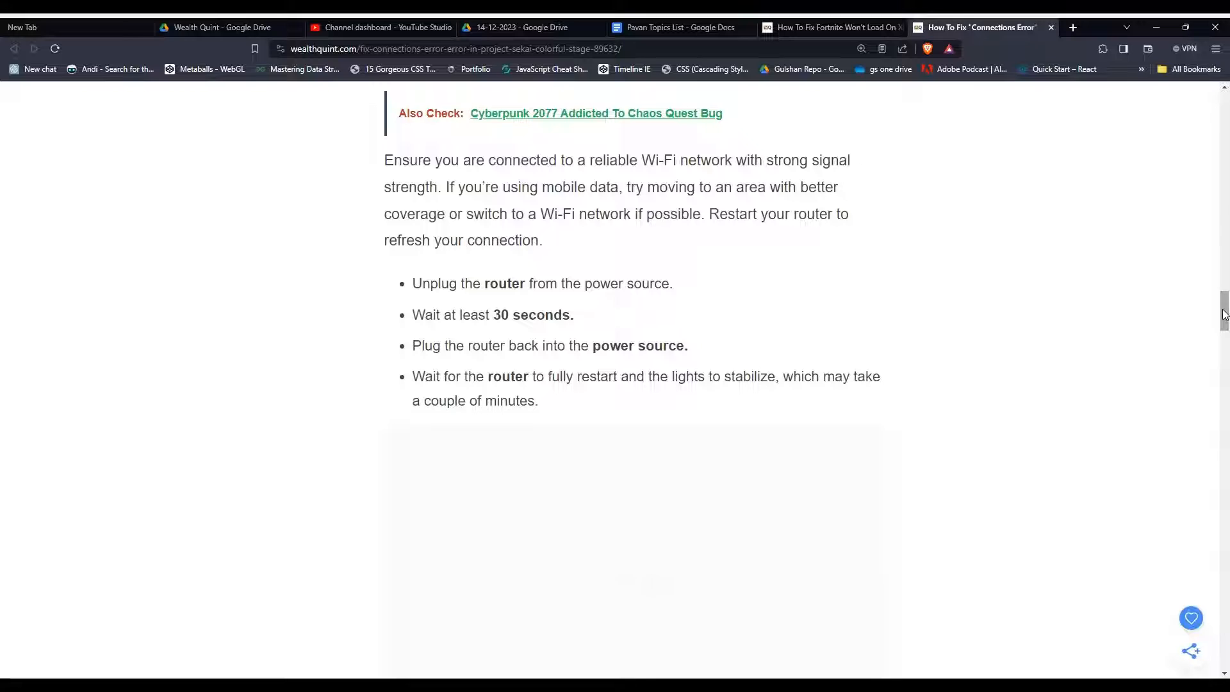
scroll(down, 3)
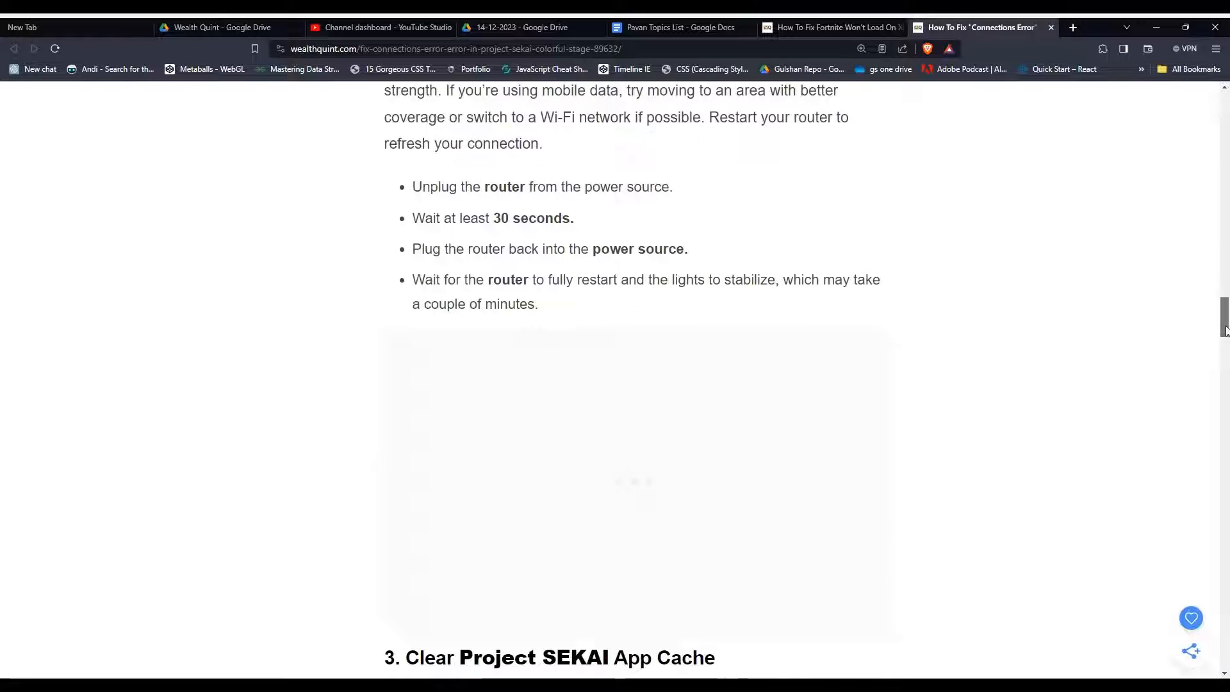
scroll(down, 3)
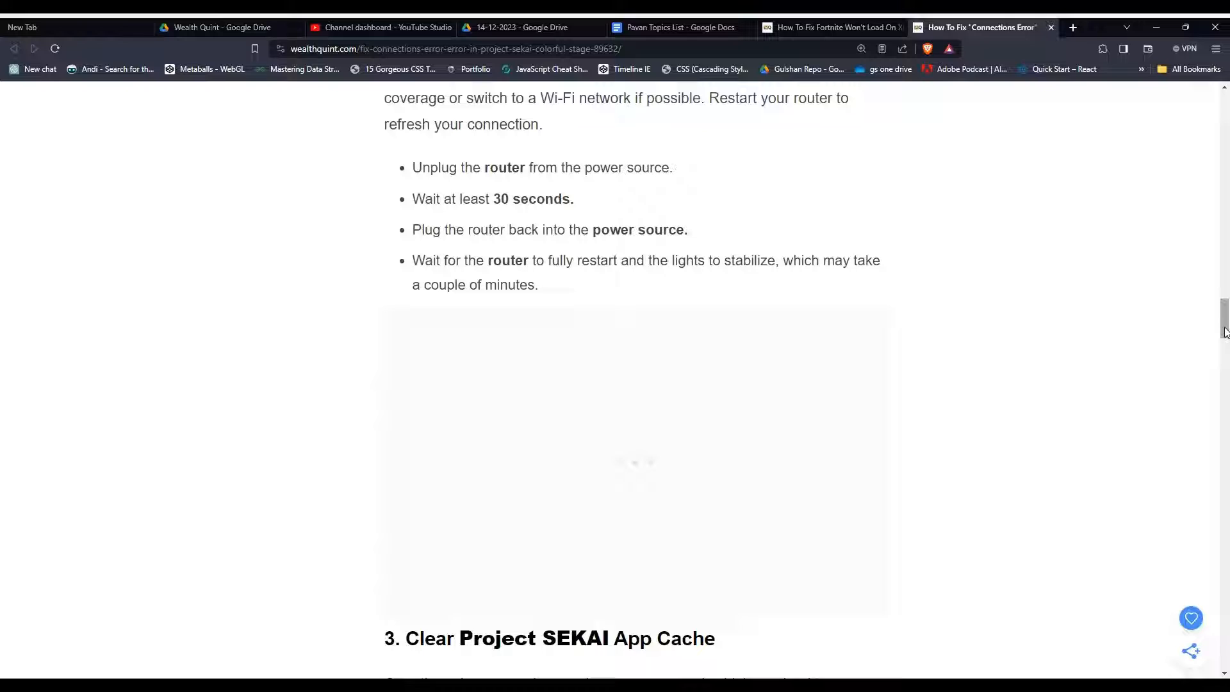
scroll(down, 3)
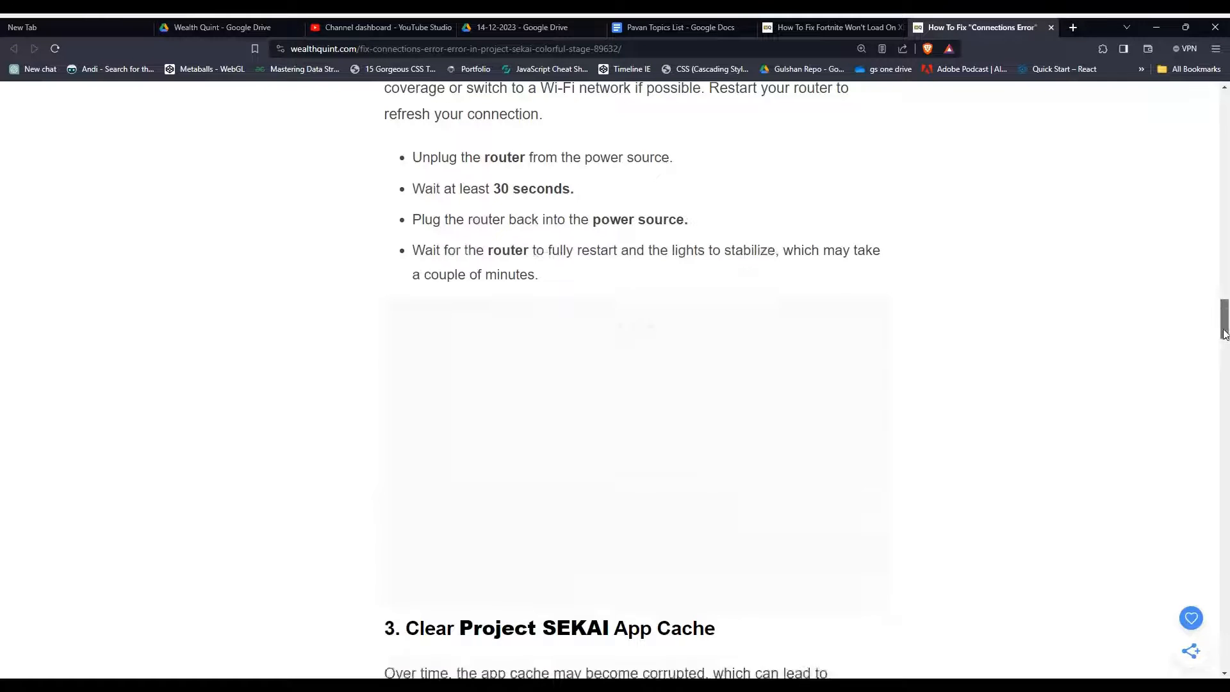
scroll(down, 3)
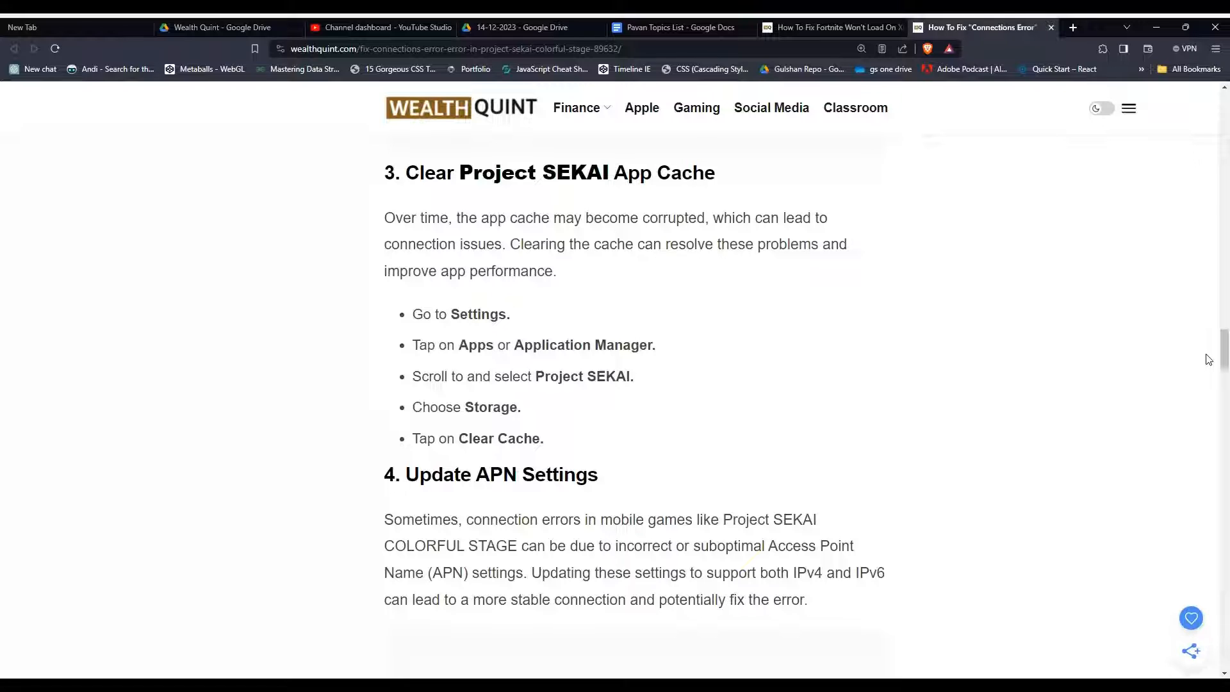
Read the app cache steps, clear the text selection, and reach heading 4, Update APN Settings.
scroll(down, 3)
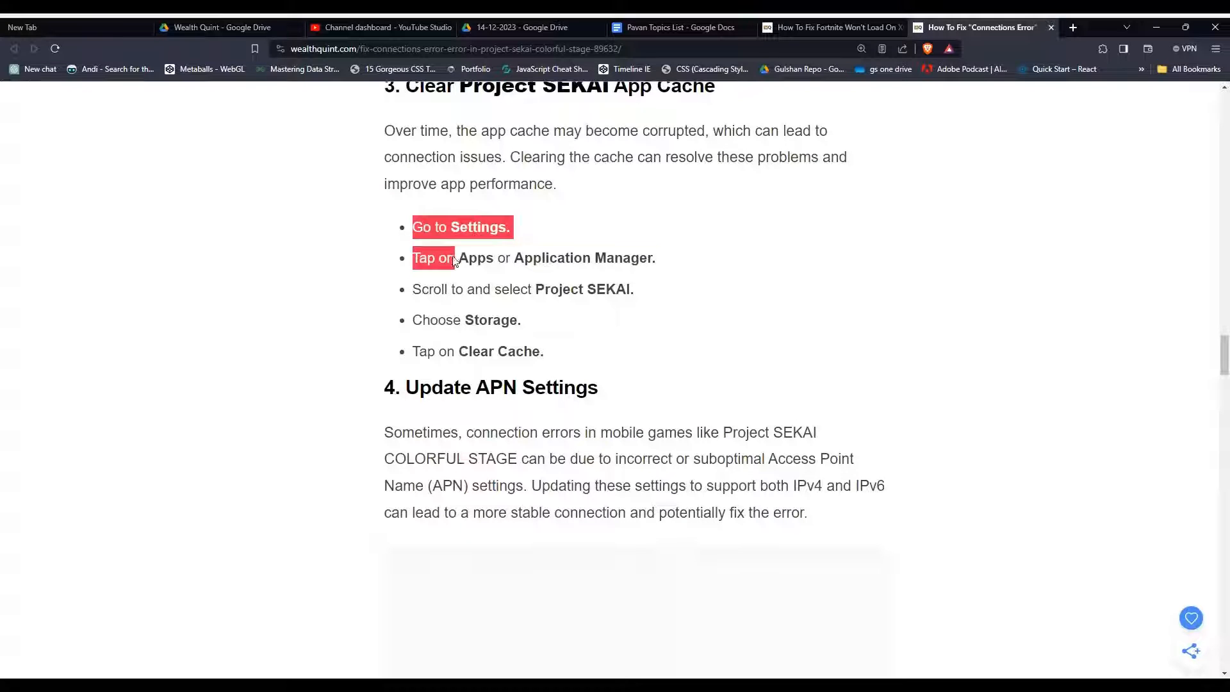
click(557, 352)
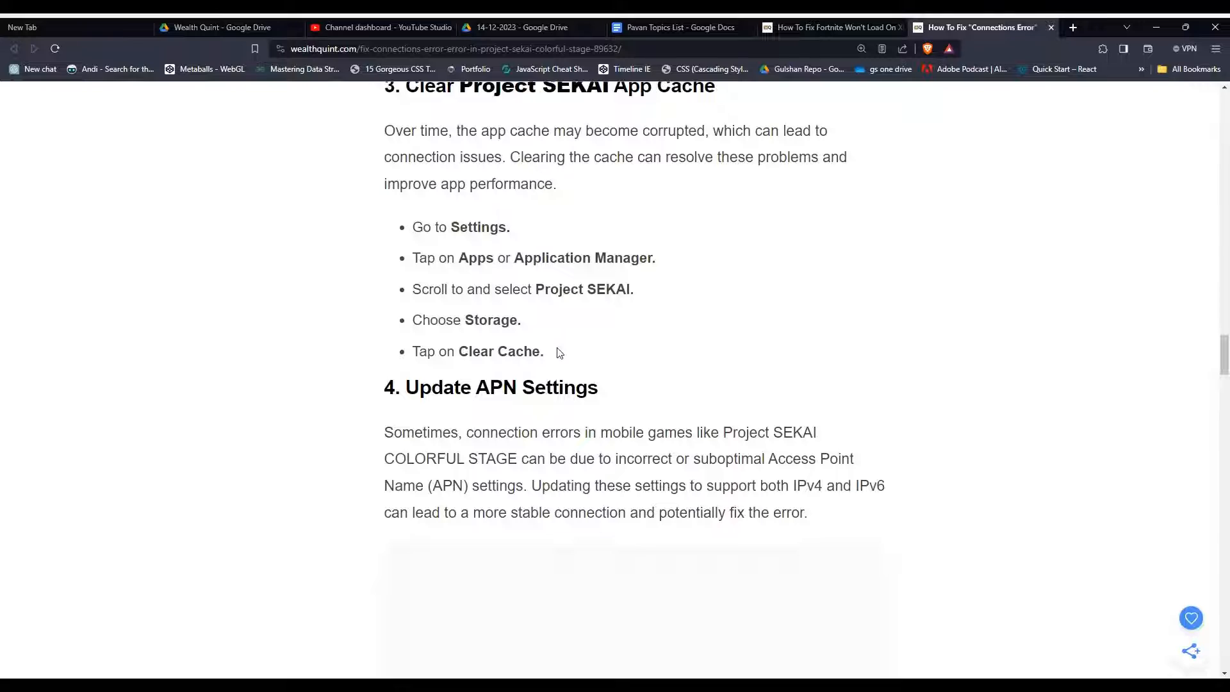
mouse_move(547, 351)
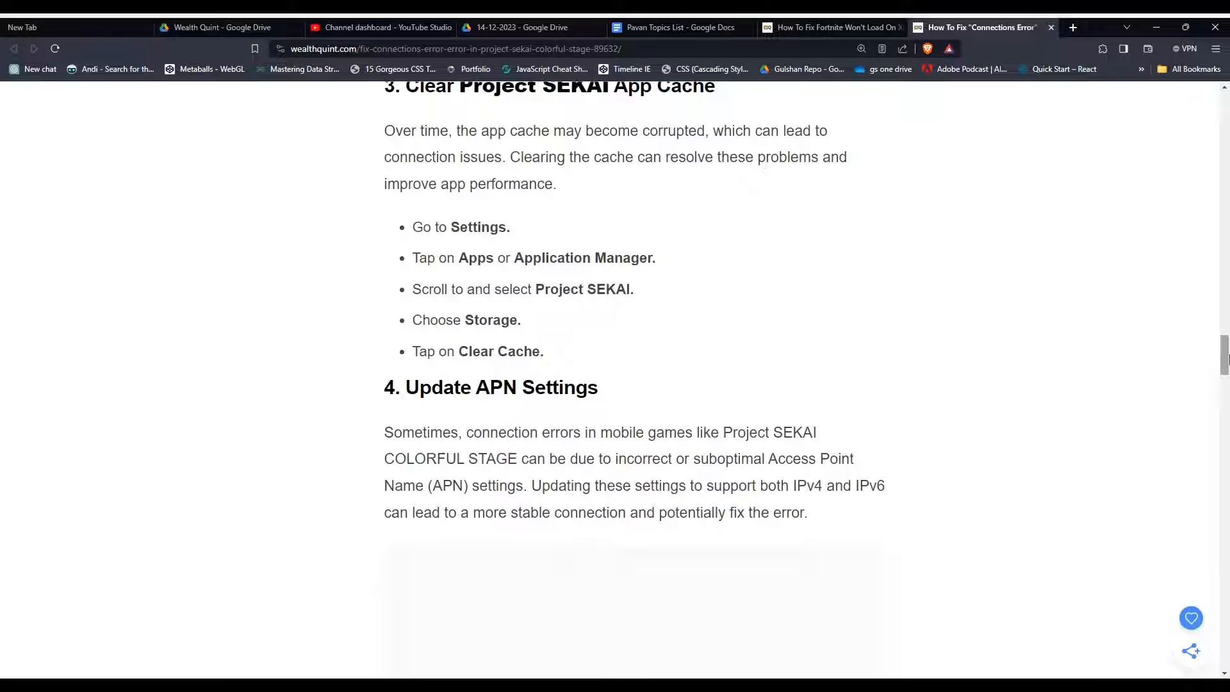
scroll(down, 3)
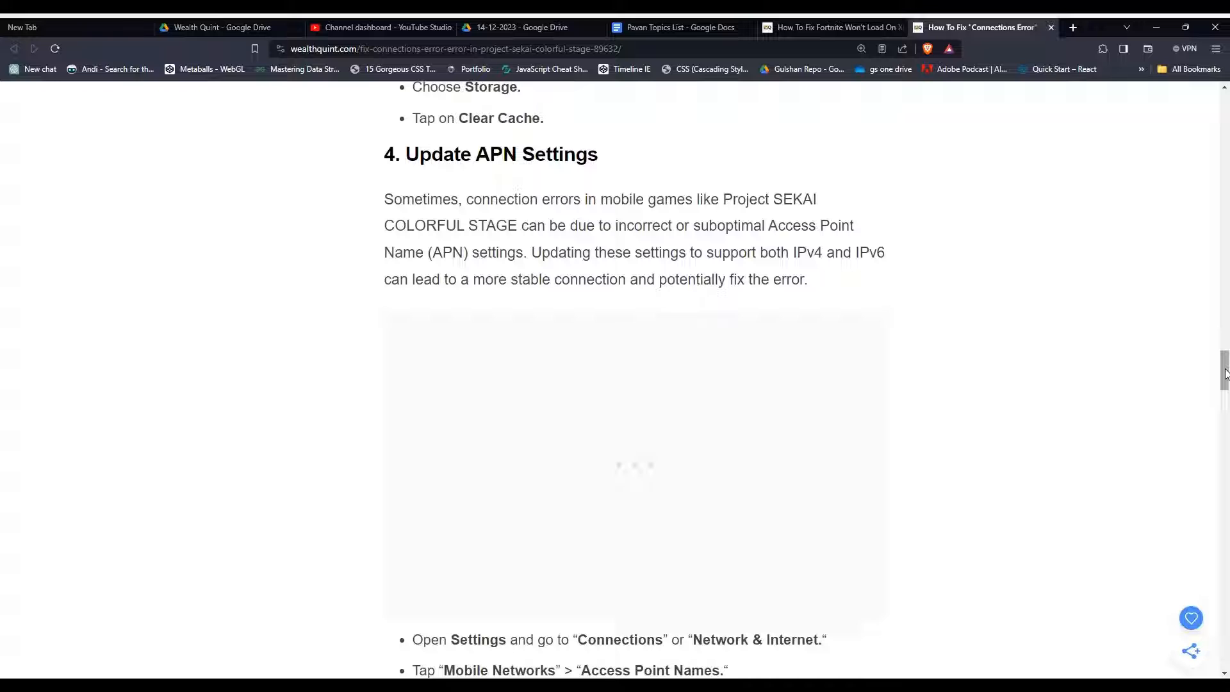
Read the APN steps and section 5's Android and iOS update steps.
scroll(down, 3)
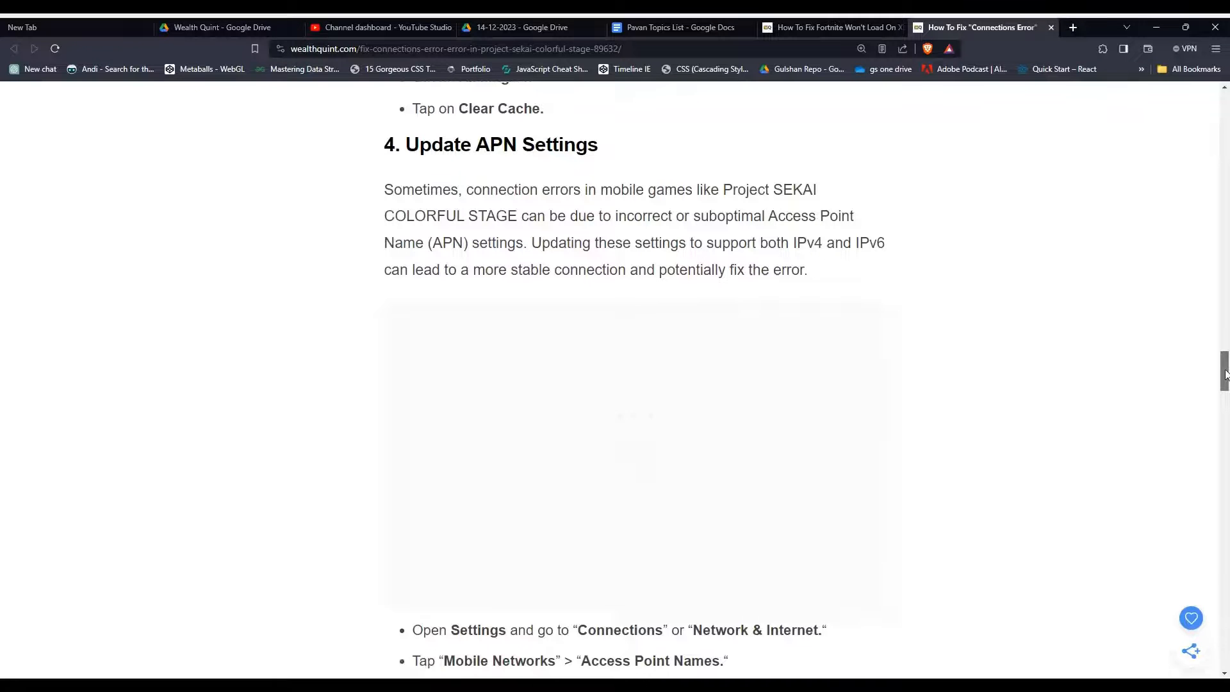
scroll(down, 3)
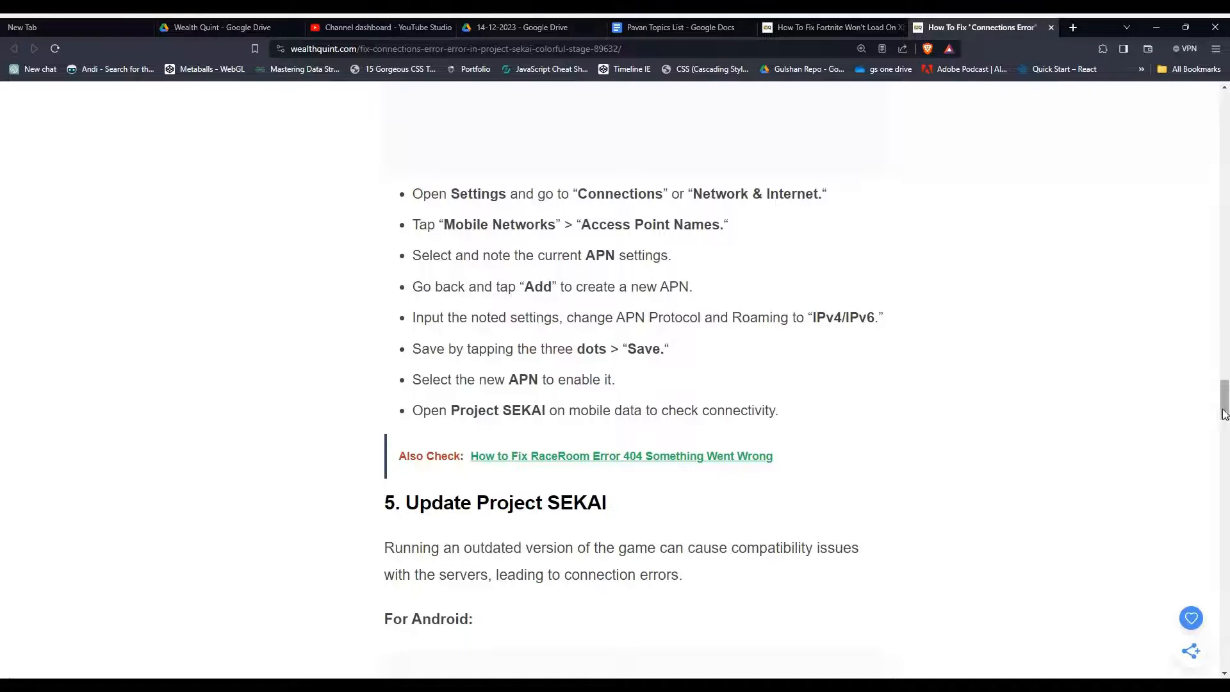
scroll(up, 3)
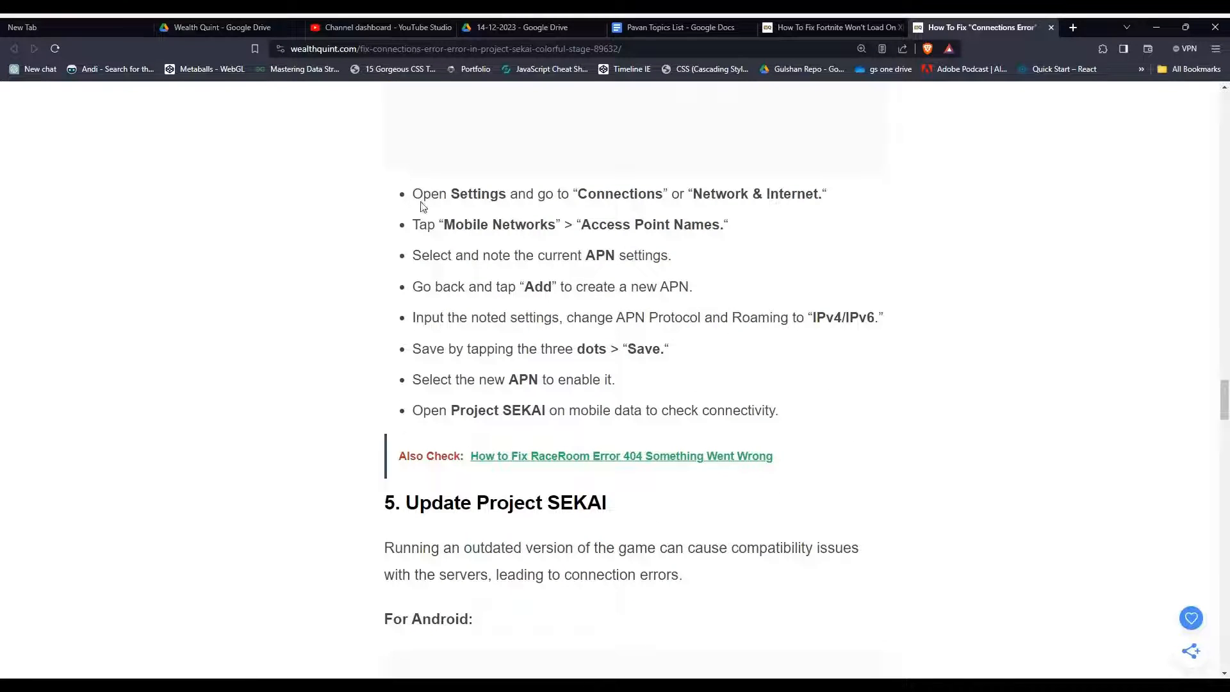
mouse_move(926, 425)
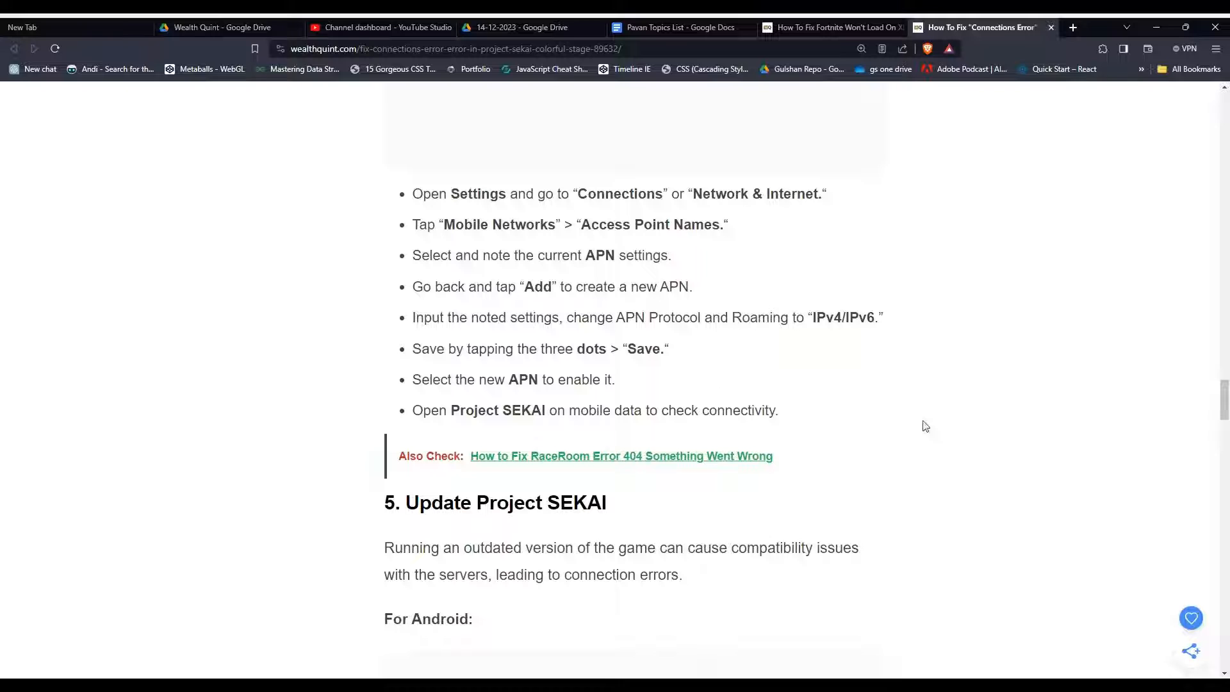
scroll(down, 3)
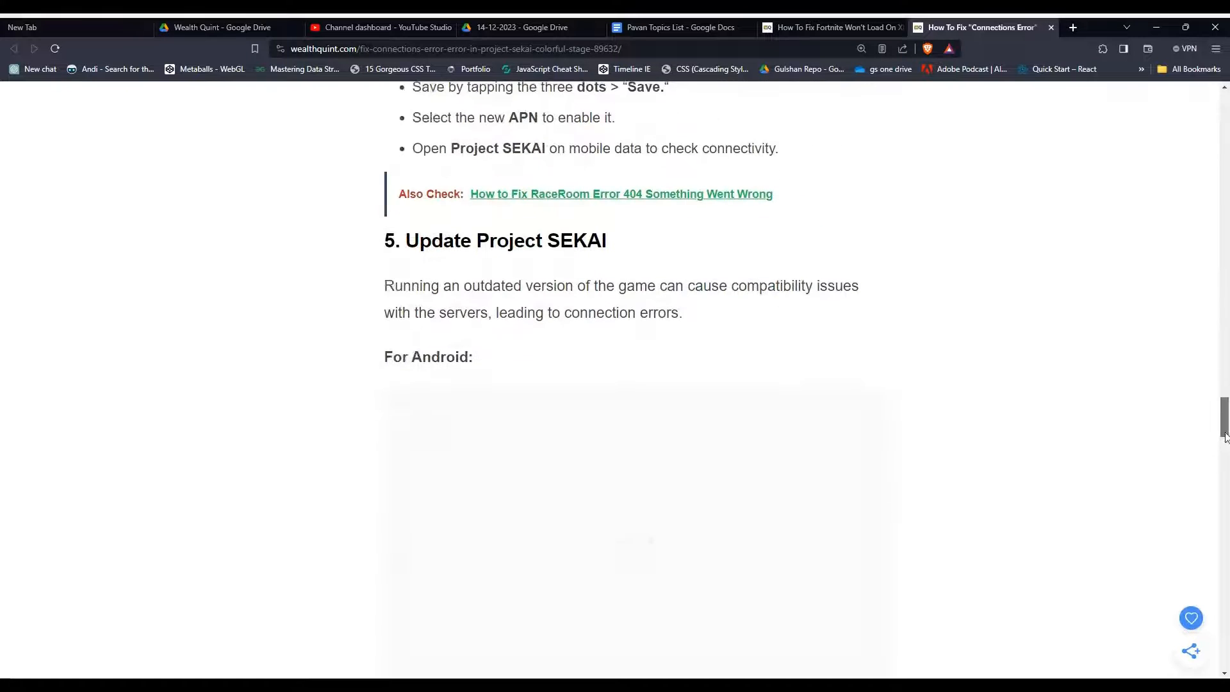
scroll(down, 3)
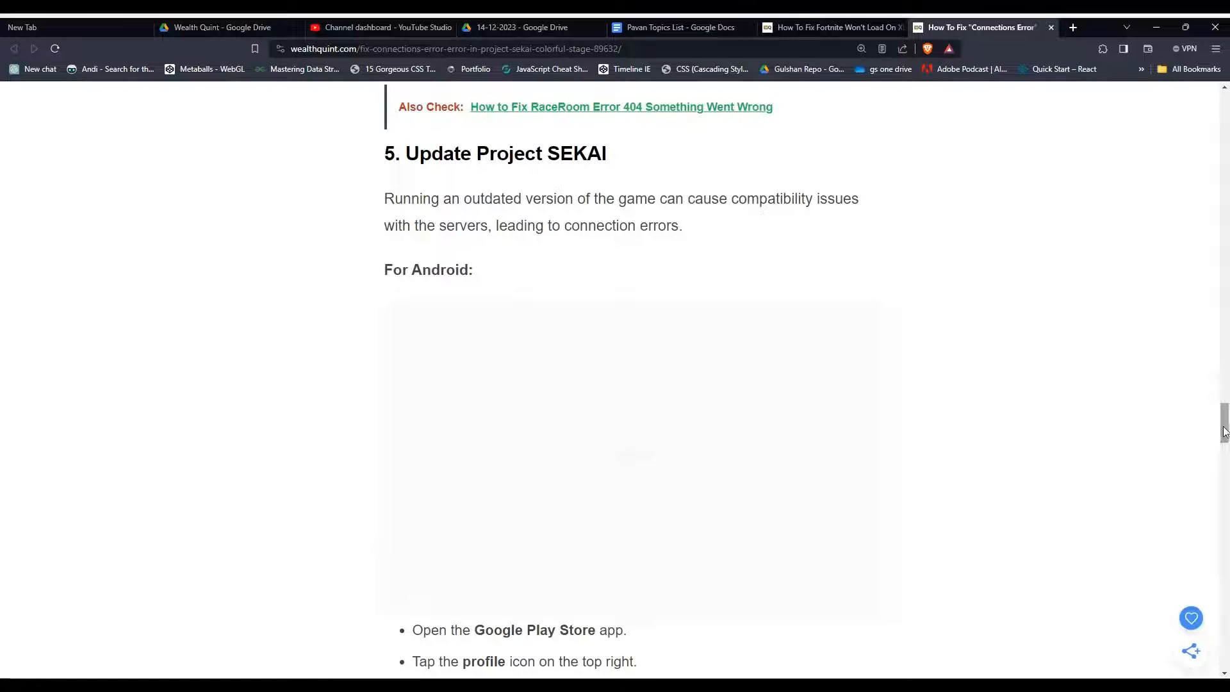
scroll(down, 3)
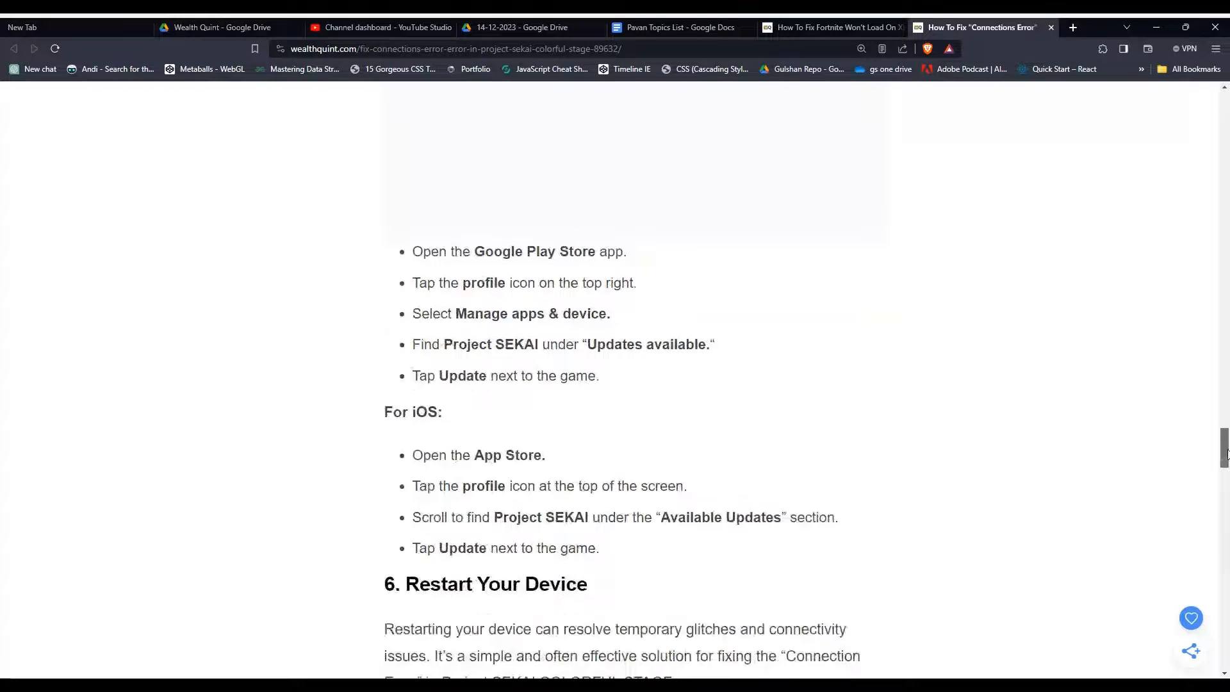
Scroll past the update steps to section 6, Restart Your Device, and its explanation.
scroll(down, 3)
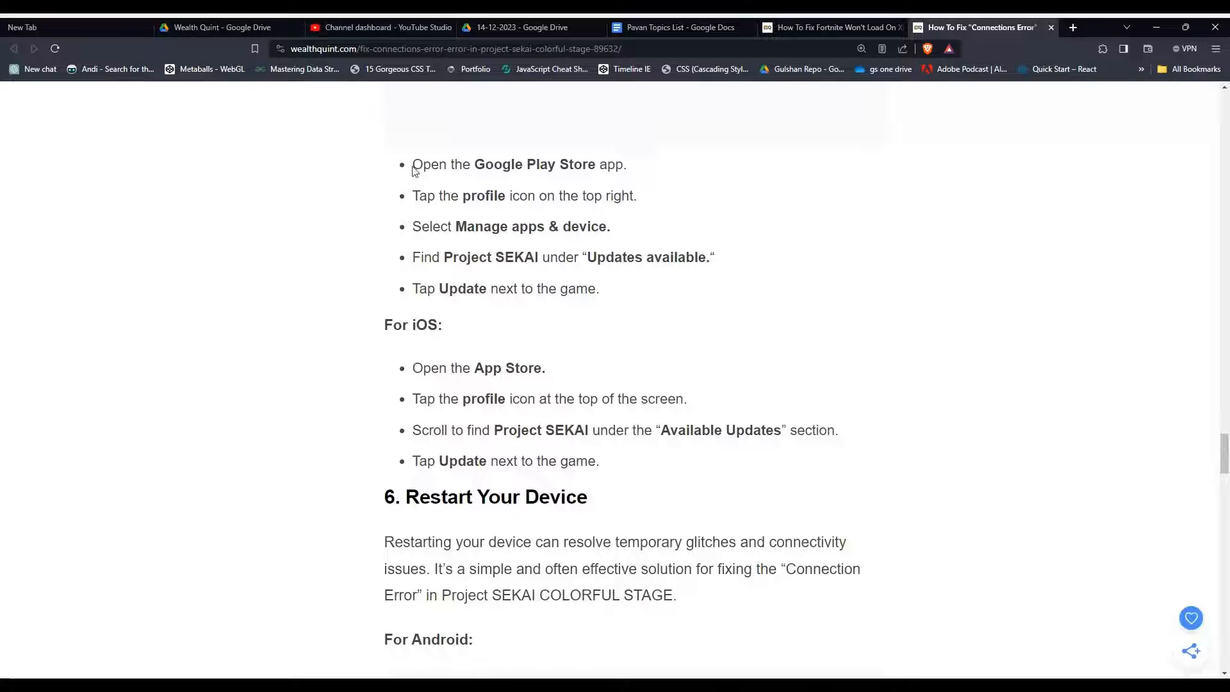
mouse_move(414, 364)
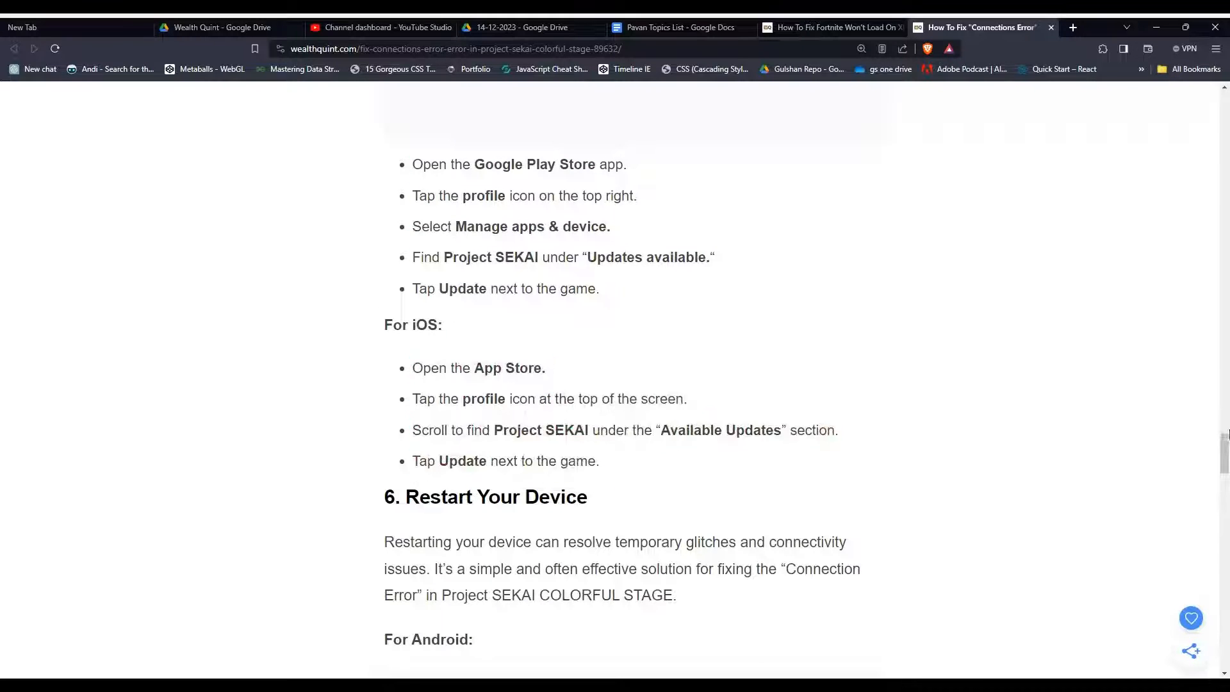
scroll(down, 3)
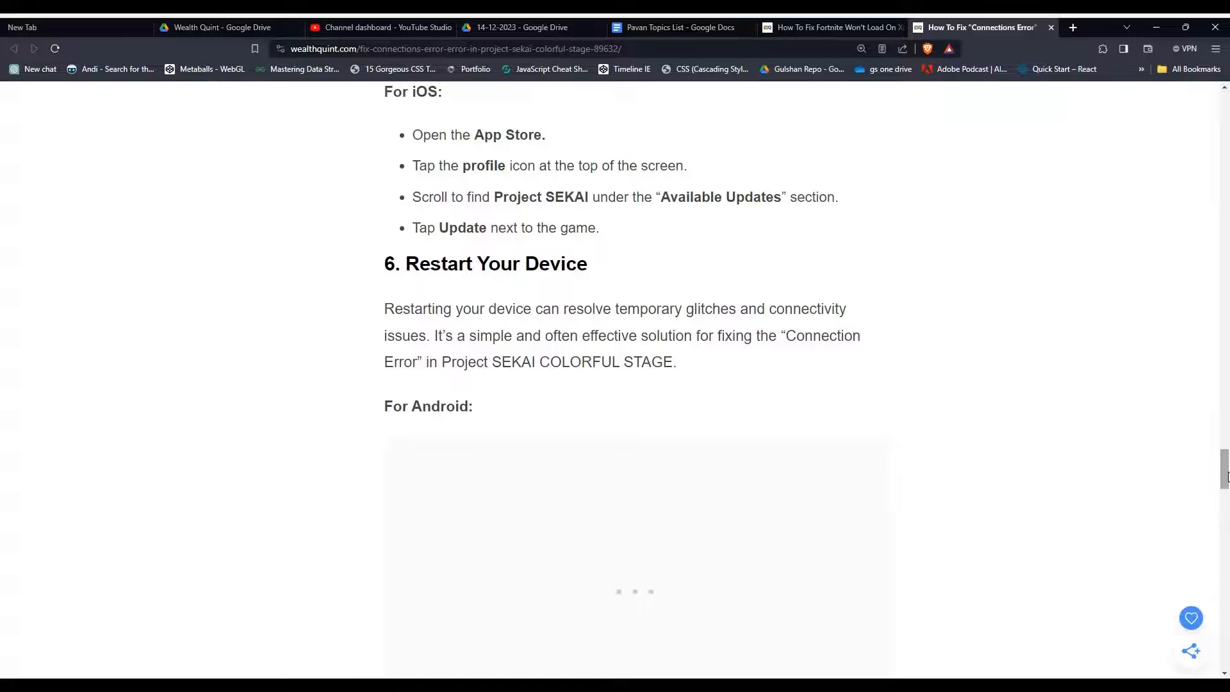
Read the Android and iOS restart steps, highlighting the three iOS steps, then deselect.
scroll(down, 3)
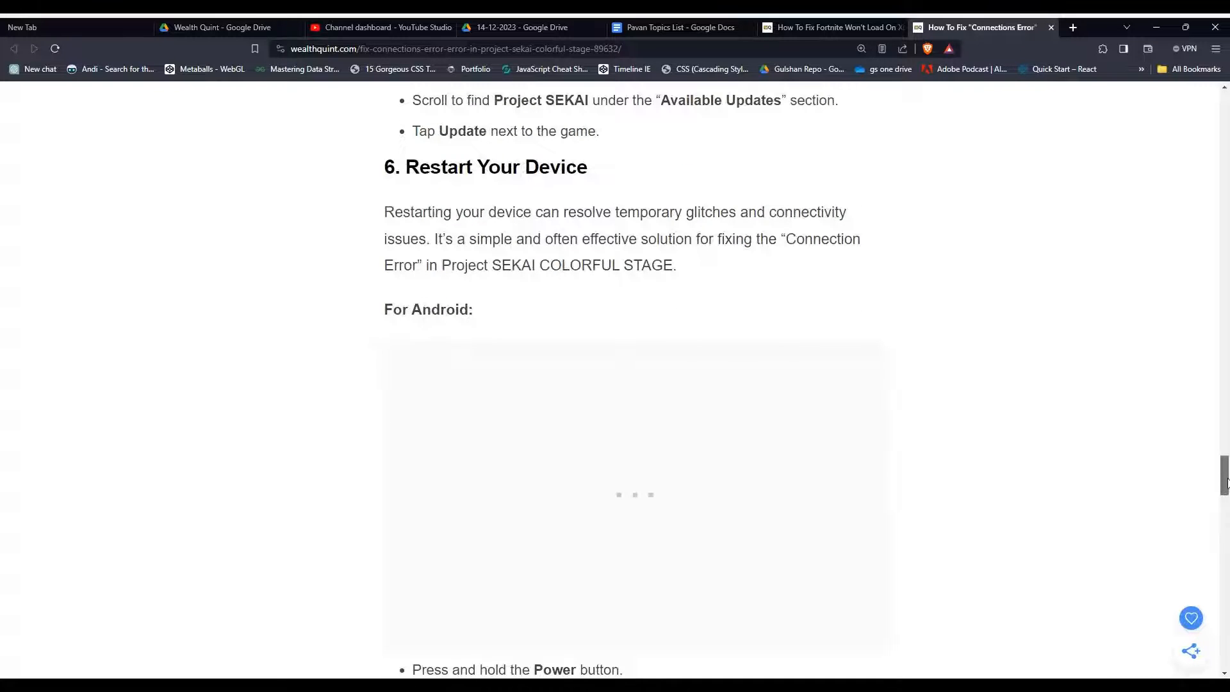
scroll(down, 3)
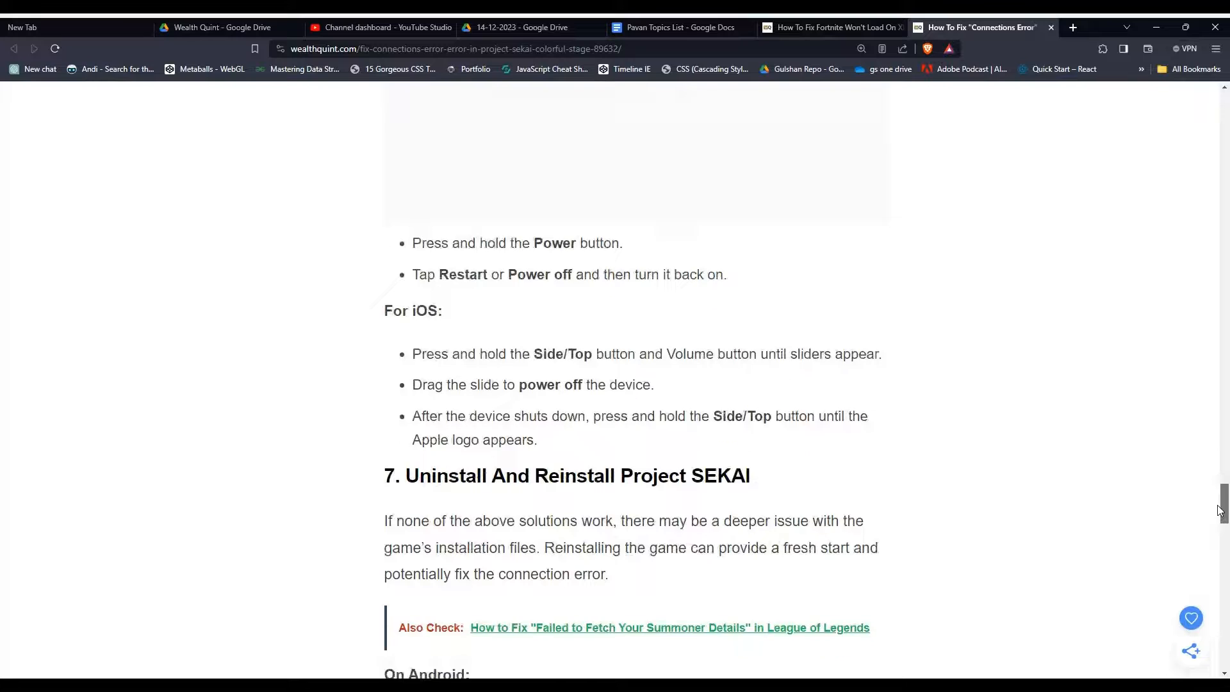
drag(412, 242, 590, 416)
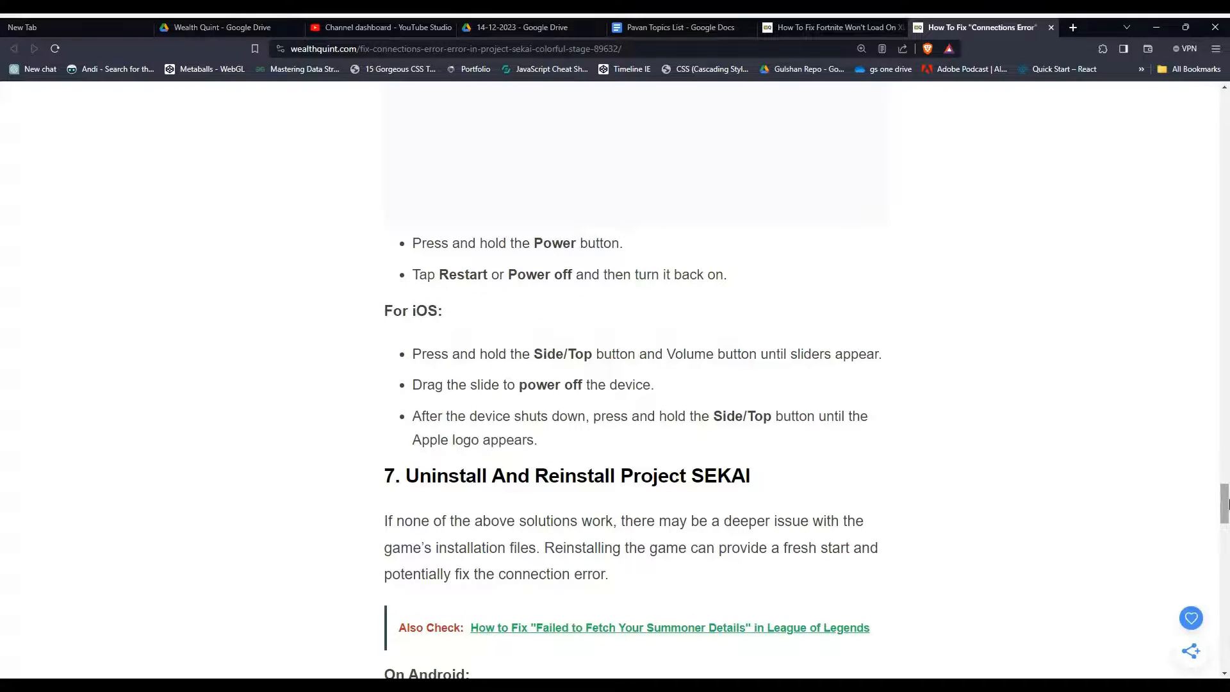
scroll(down, 3)
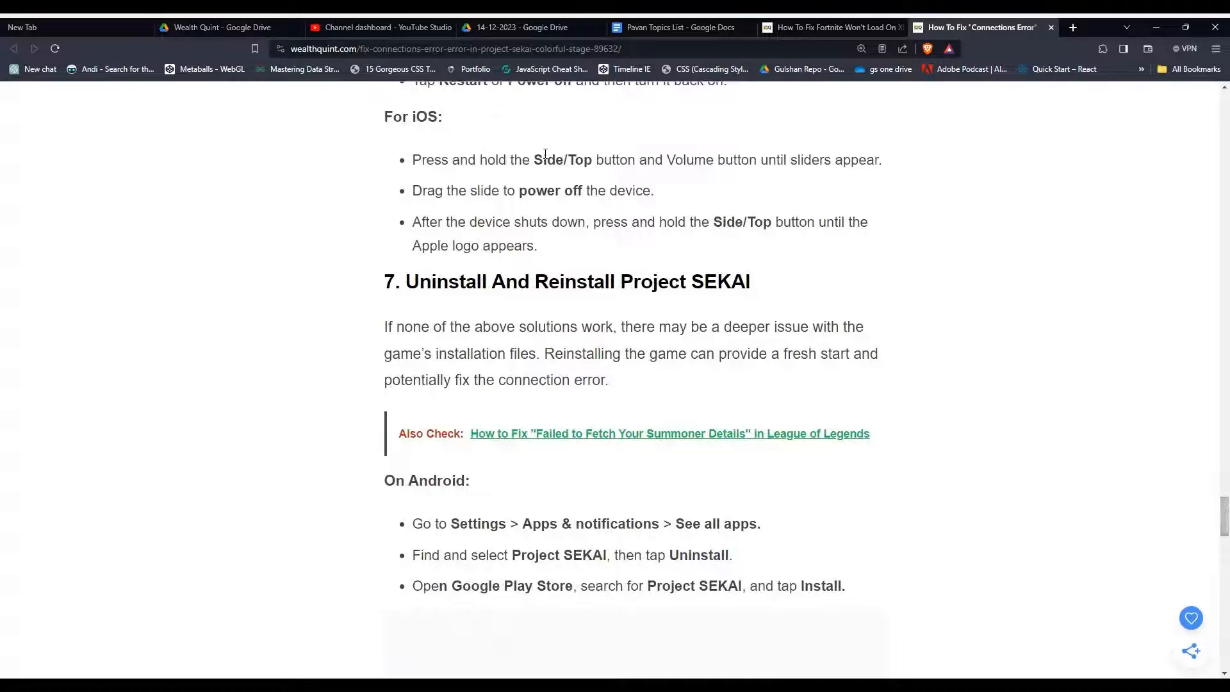
drag(413, 160, 537, 245)
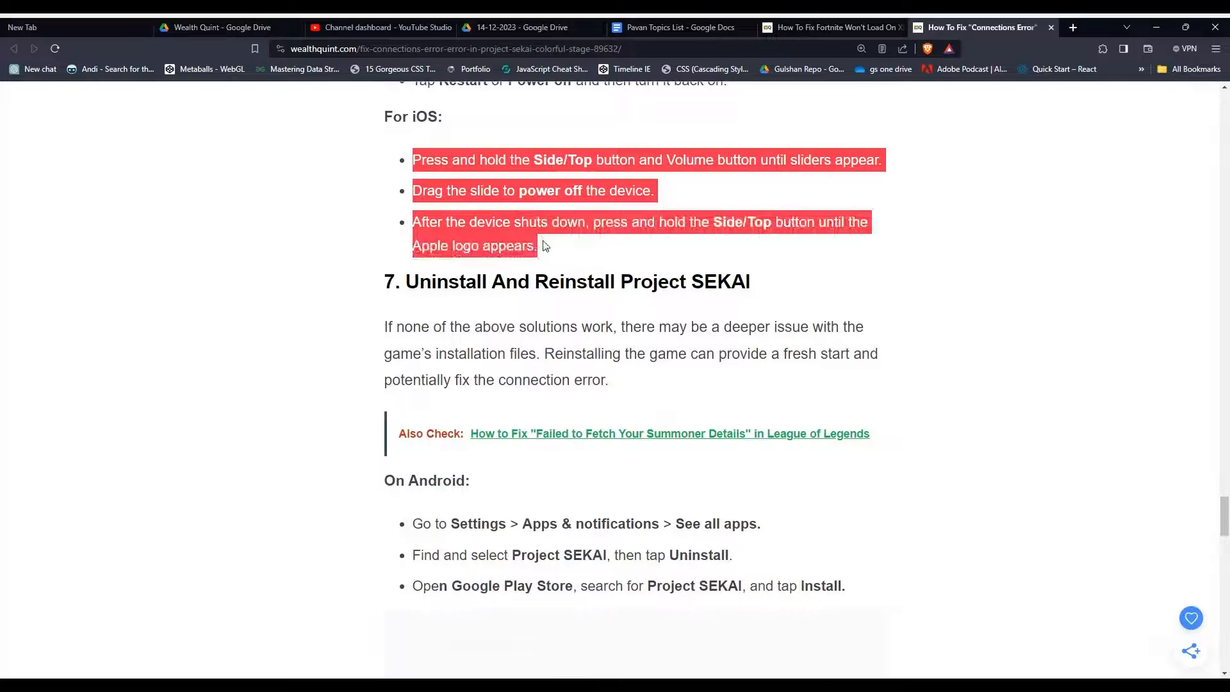
click(541, 245)
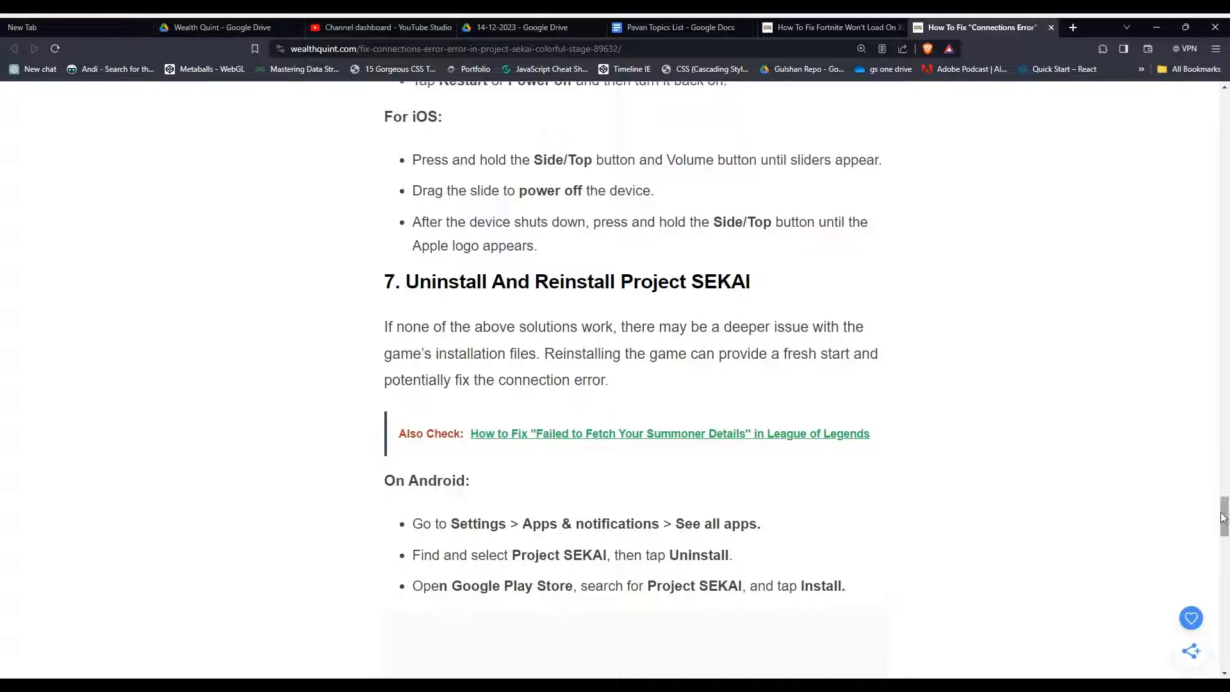
Highlight the Android reinstall steps, then read down to section 8, Contact Project SEKAI Support.
scroll(down, 3)
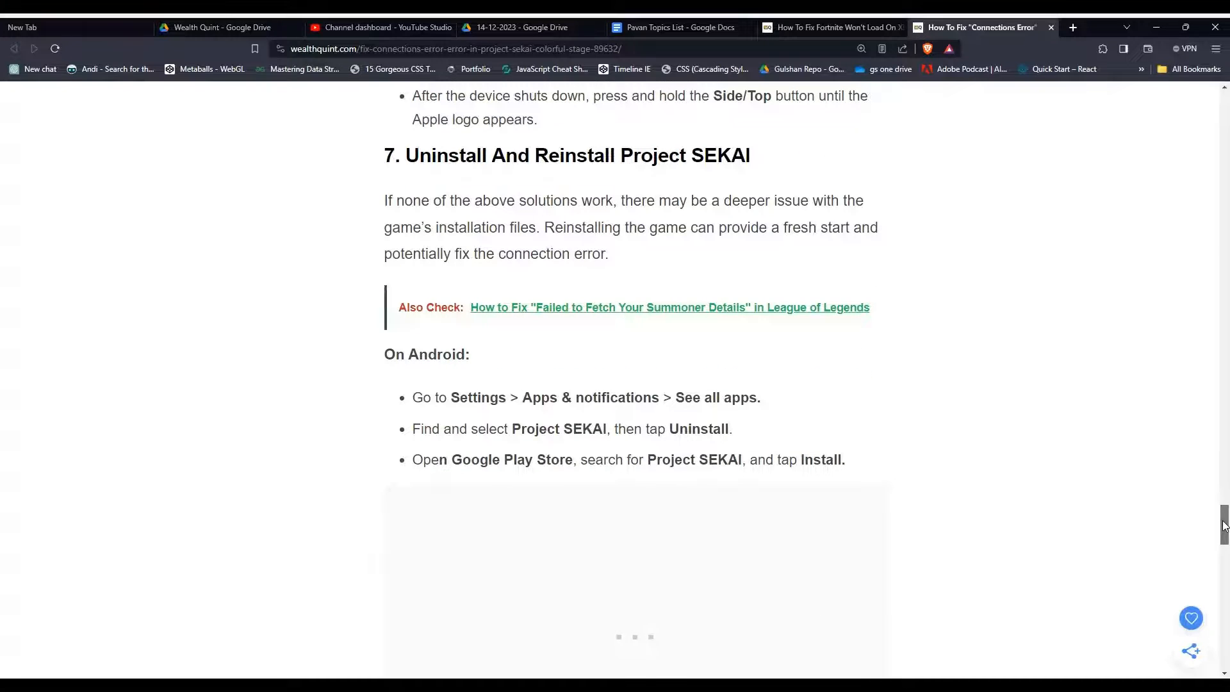
scroll(down, 3)
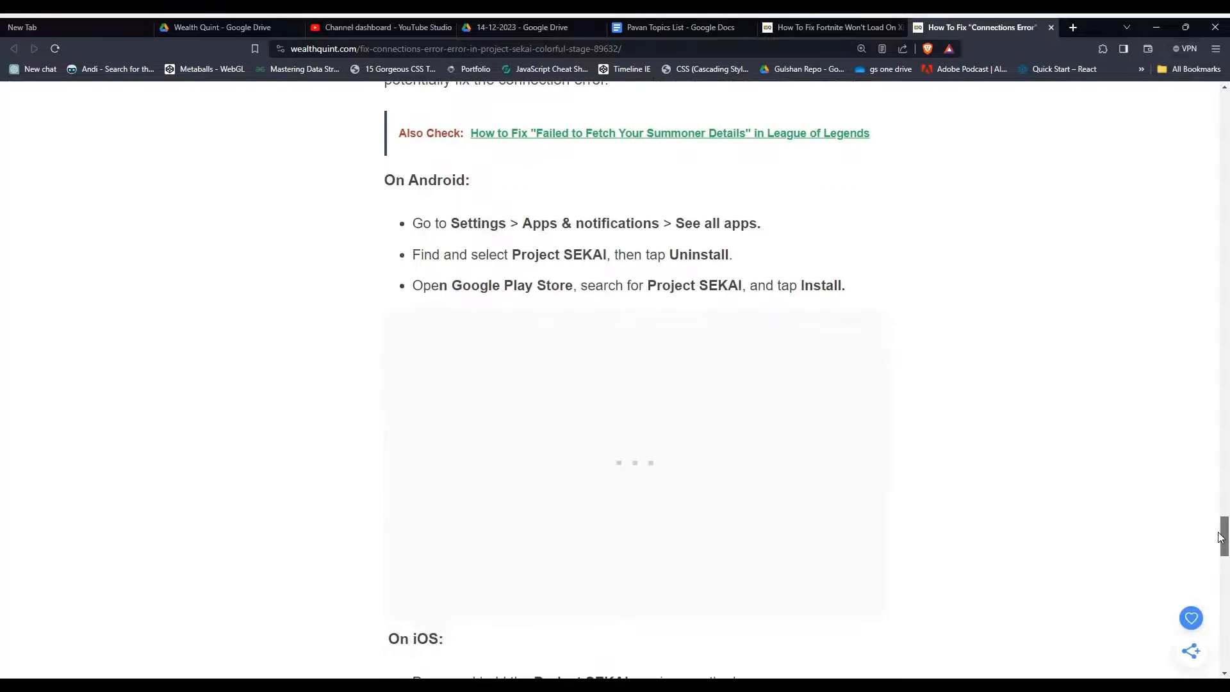
drag(412, 223, 822, 284)
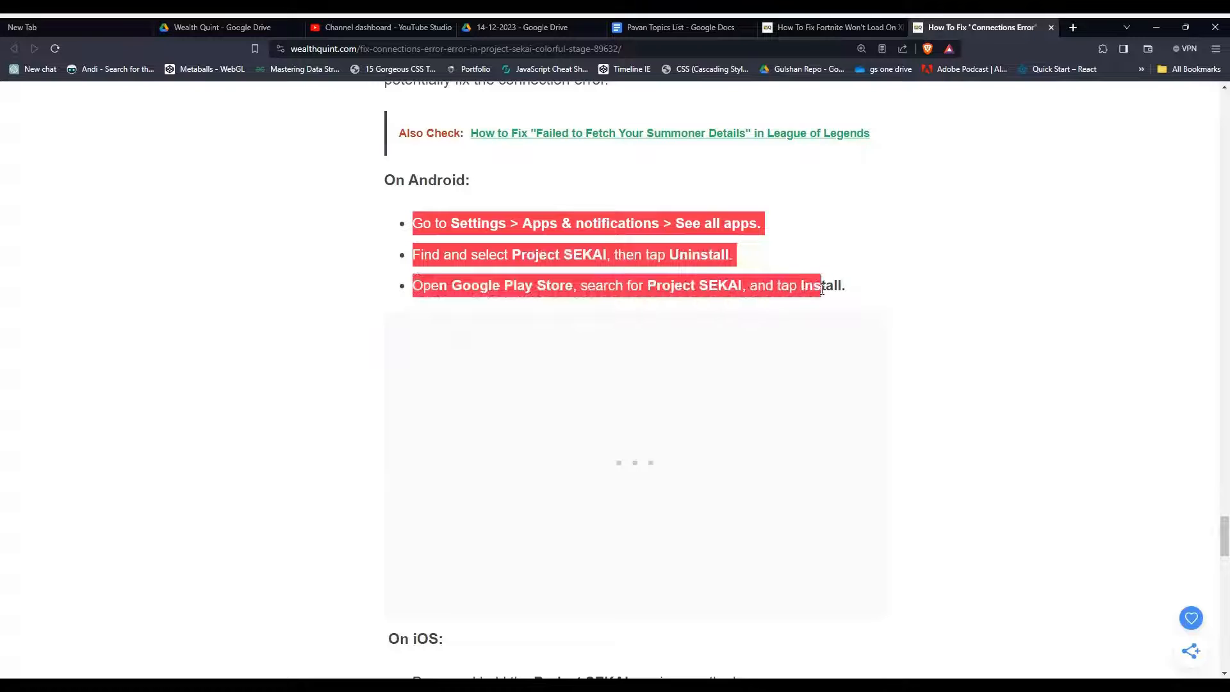
scroll(down, 3)
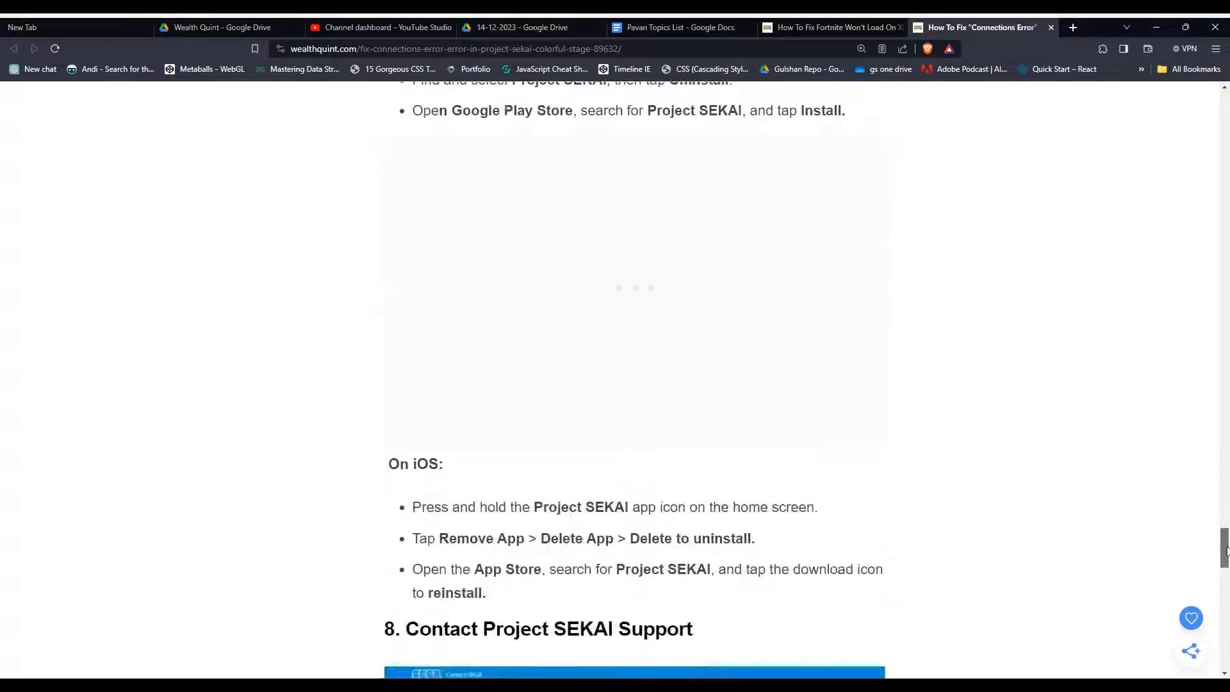
scroll(down, 3)
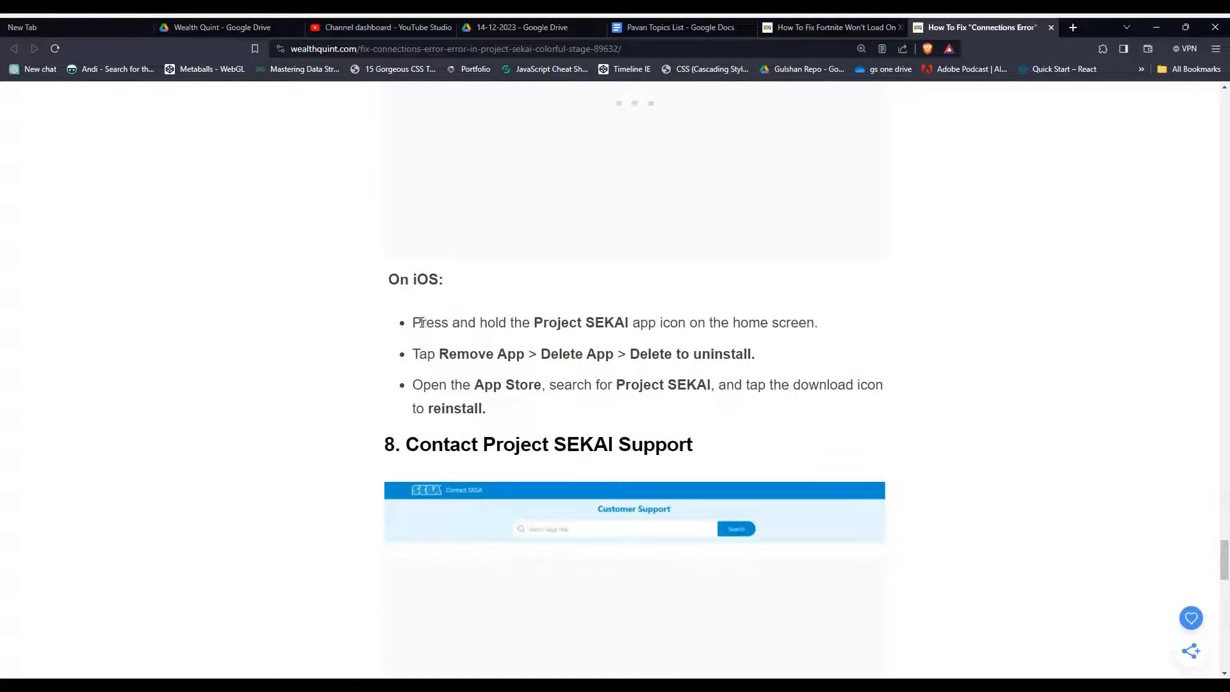
mouse_move(969, 510)
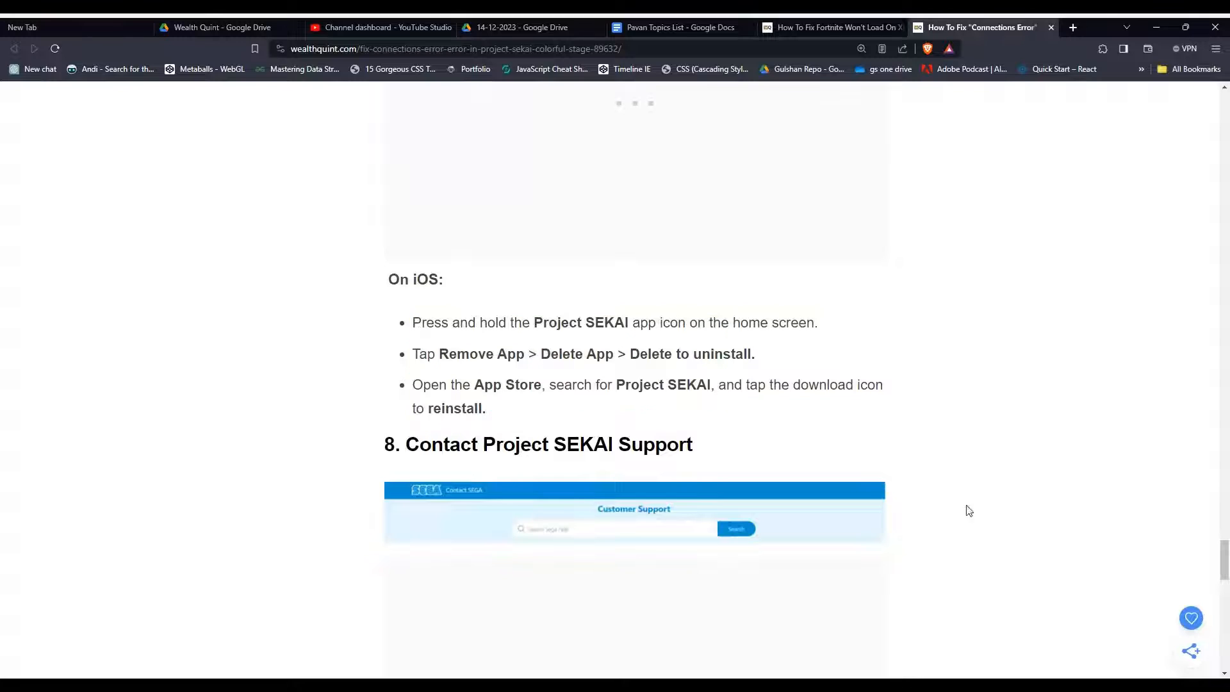
scroll(down, 3)
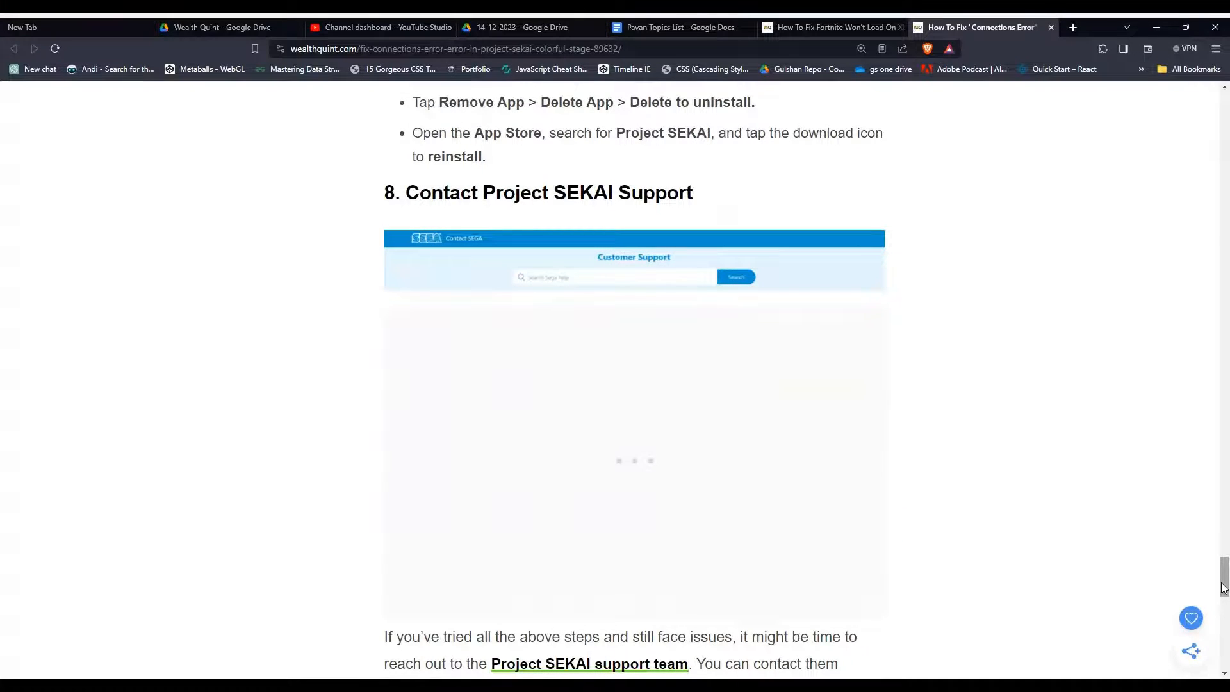
Scroll to the Similar Posts list, then back up to the article title.
scroll(down, 3)
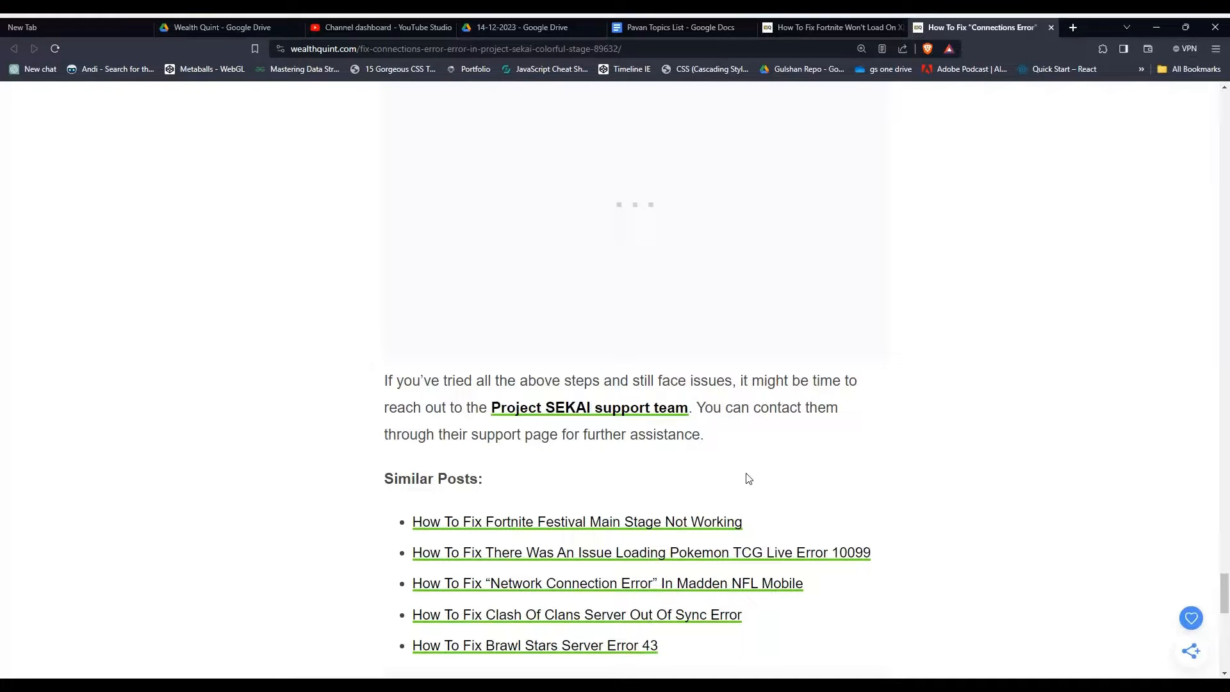
mouse_move(1080, 517)
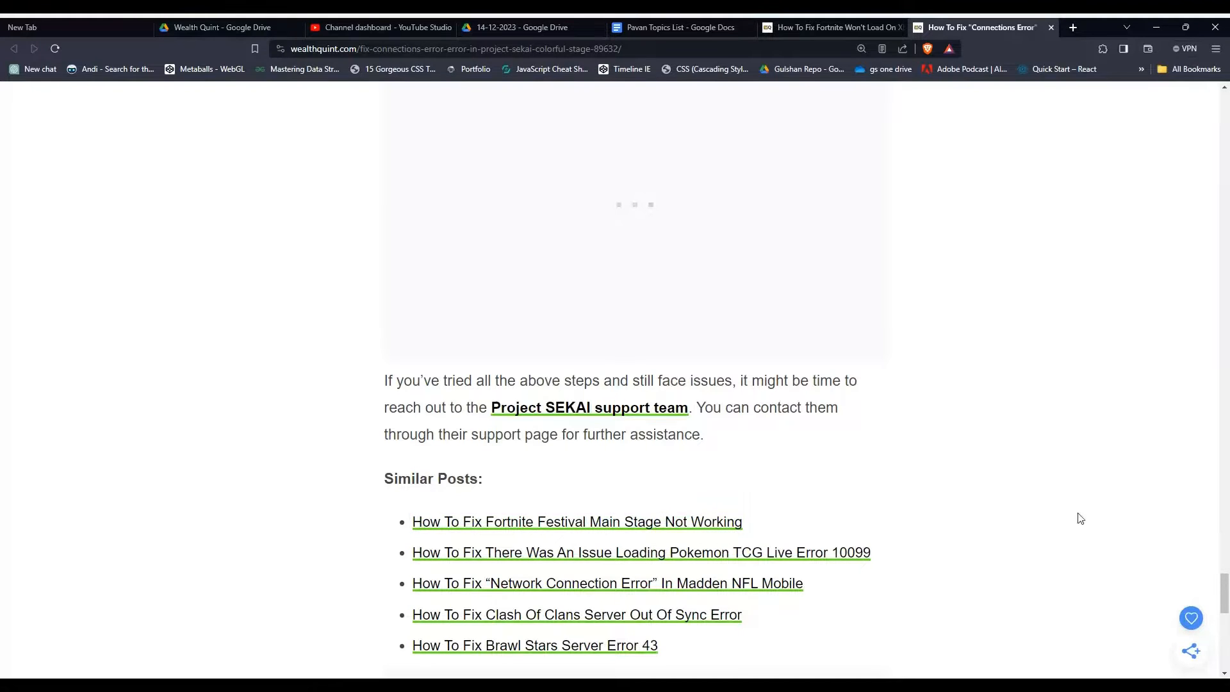
scroll(up, 3)
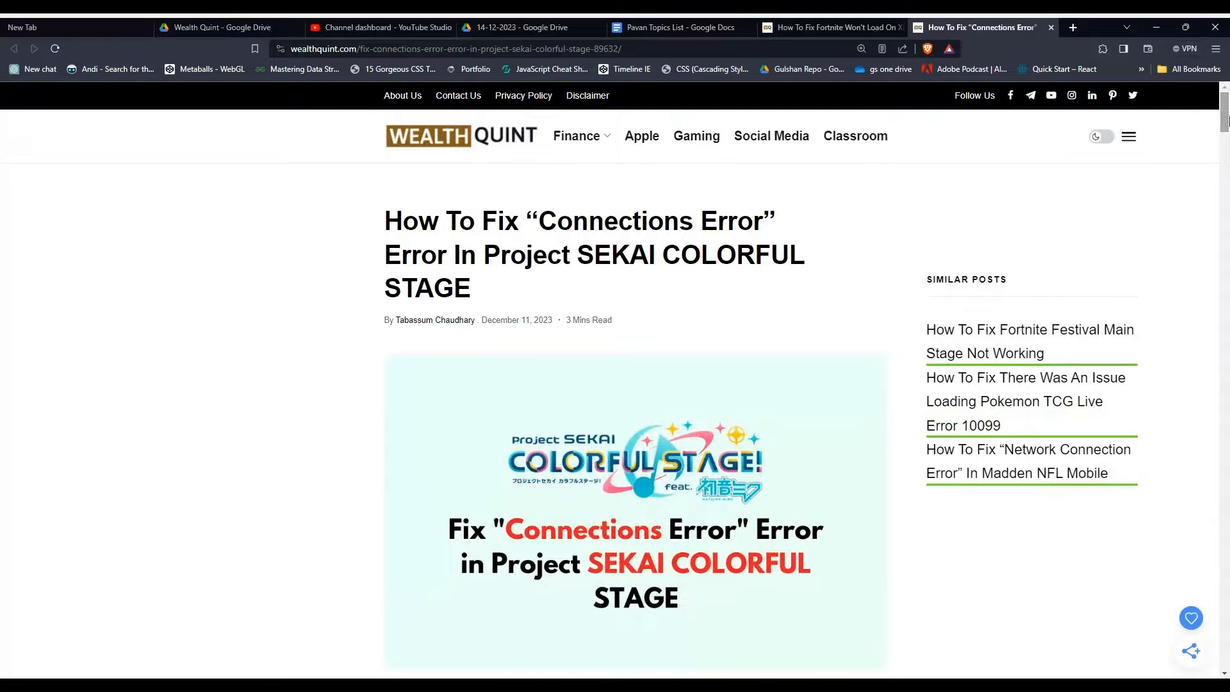
mouse_move(777, 507)
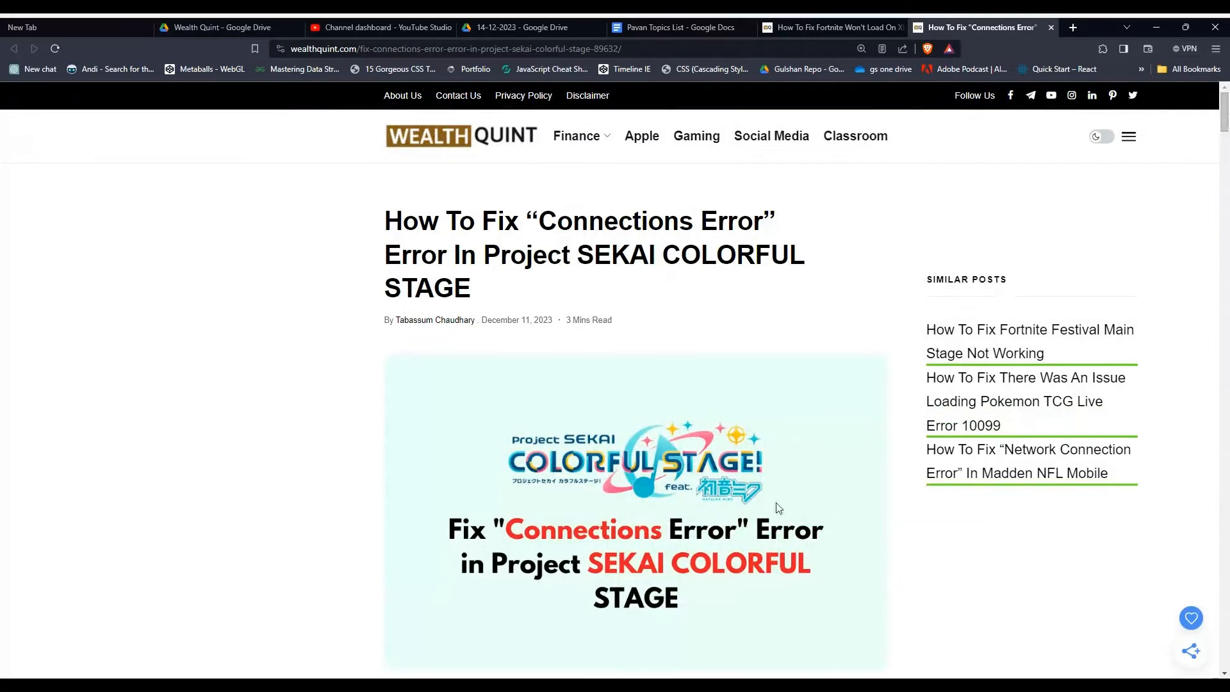